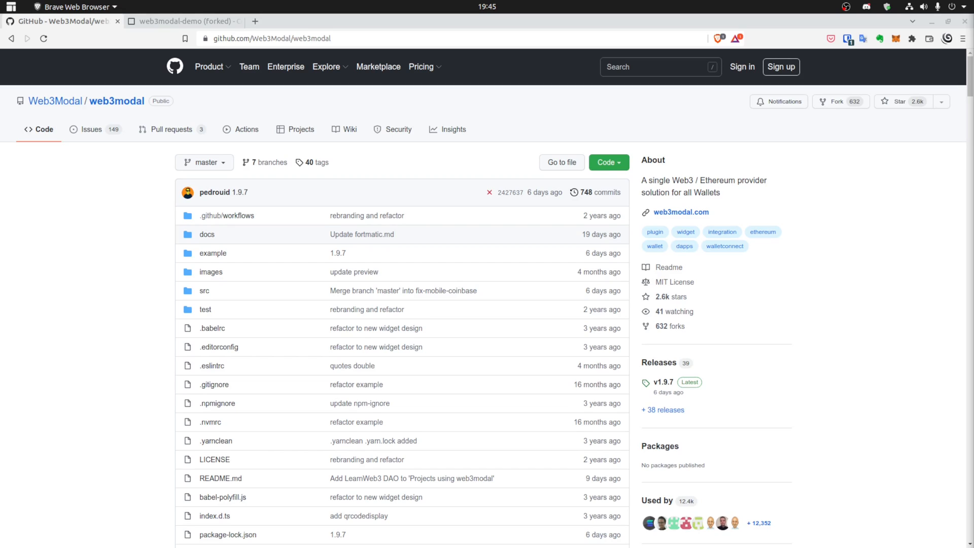
pyautogui.moveTo(773, 96)
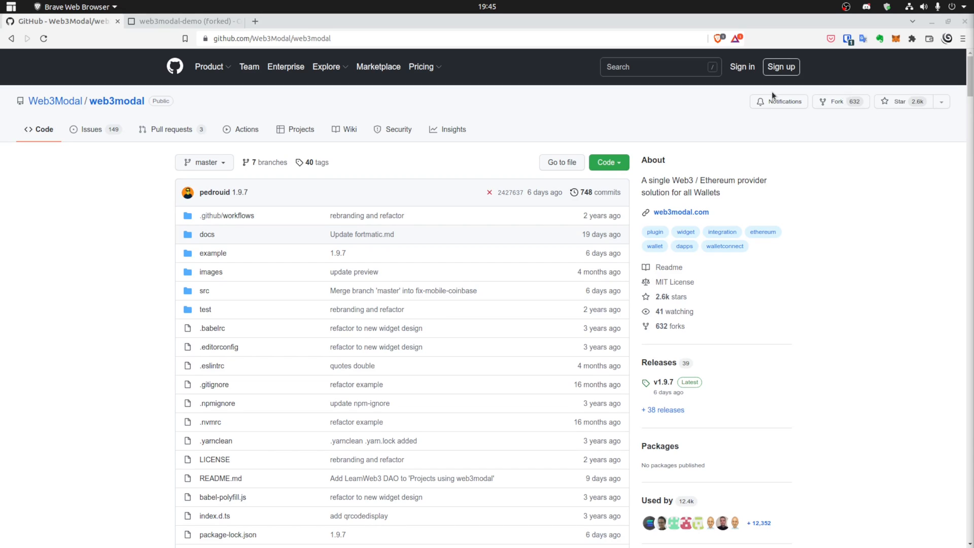
pyautogui.moveTo(276, 134)
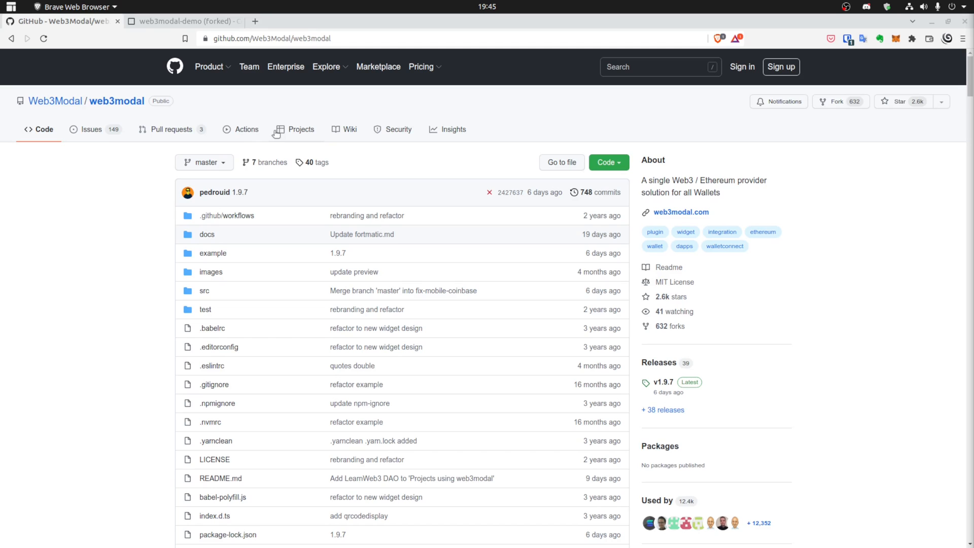
pyautogui.moveTo(116, 100)
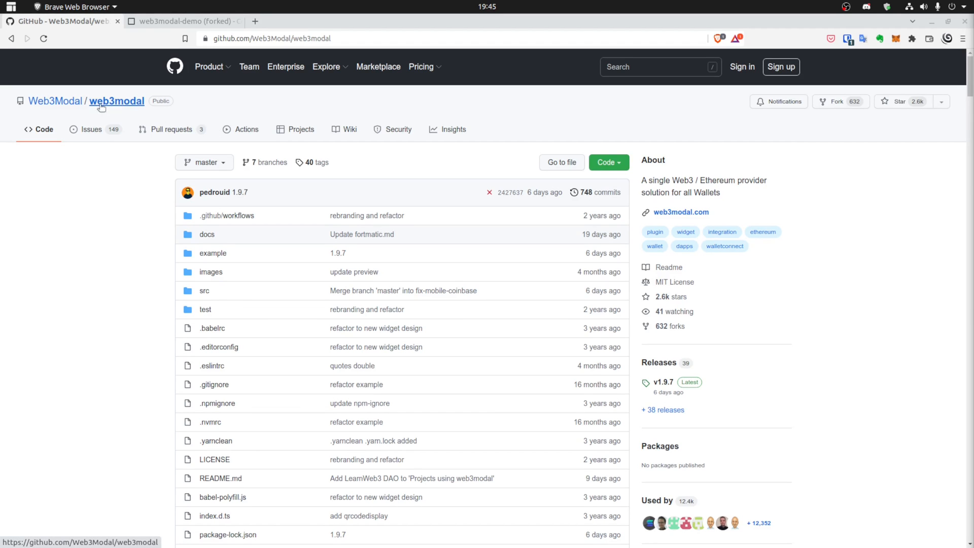
# Scroll the web3modal README to the Provider Options list and open the Fortmatic provider docs
pyautogui.scroll(-3)
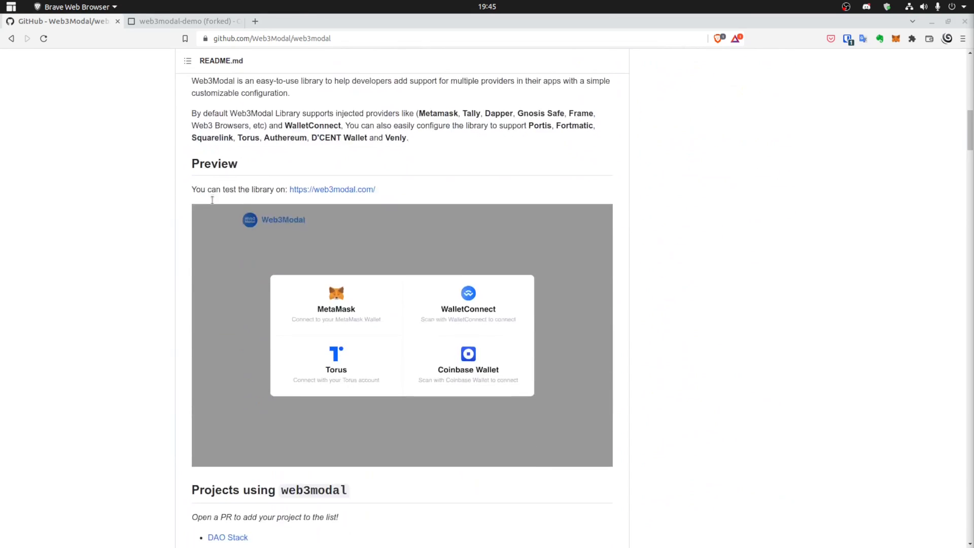
pyautogui.scroll(-3)
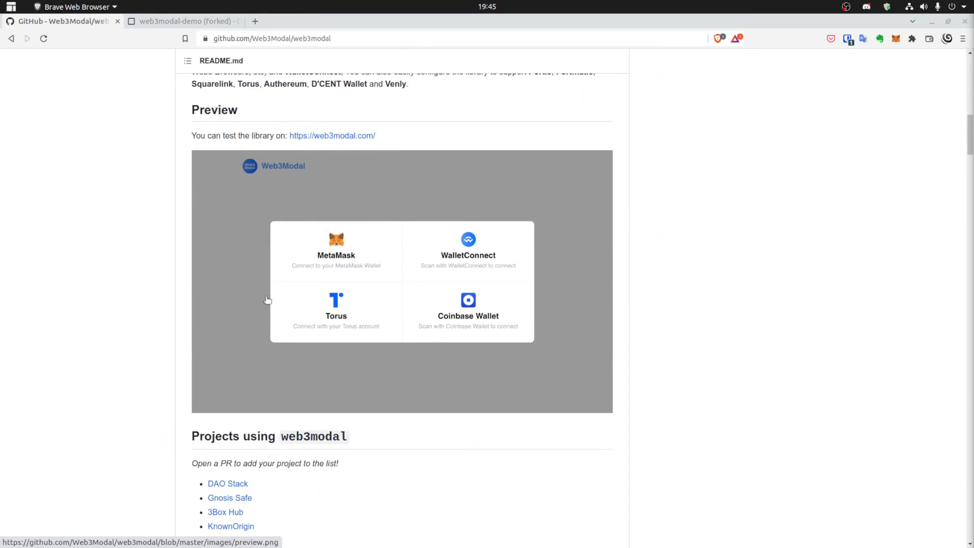
pyautogui.scroll(-3)
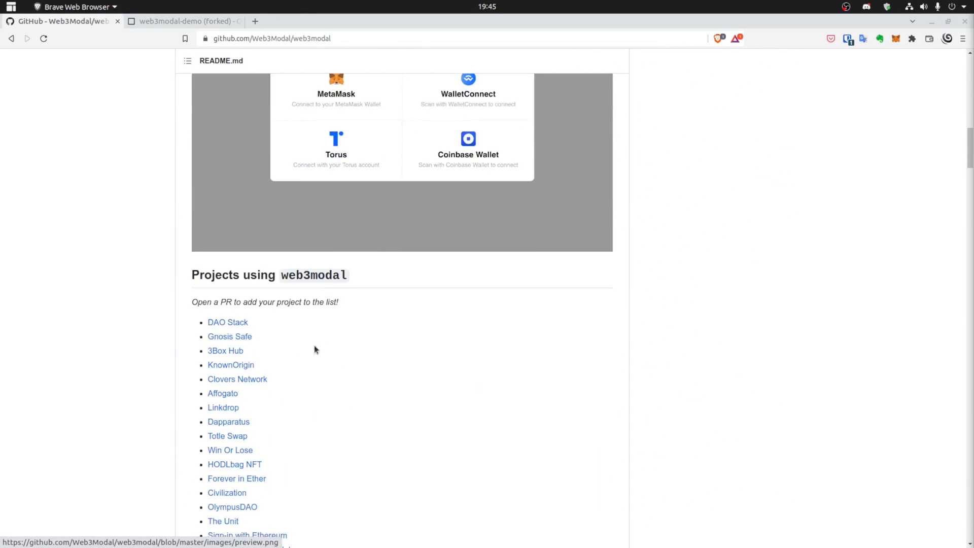
pyautogui.scroll(-3)
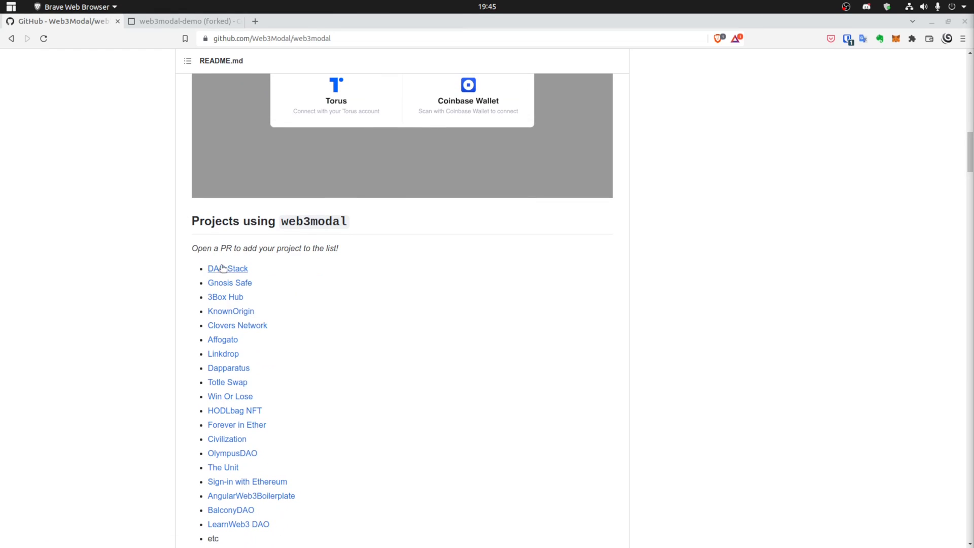
pyautogui.scroll(-3)
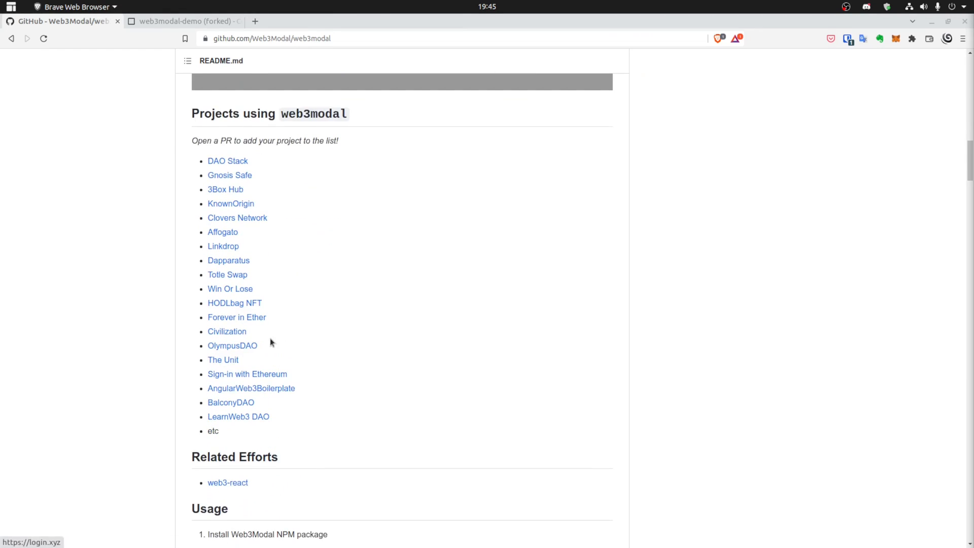
pyautogui.scroll(-3)
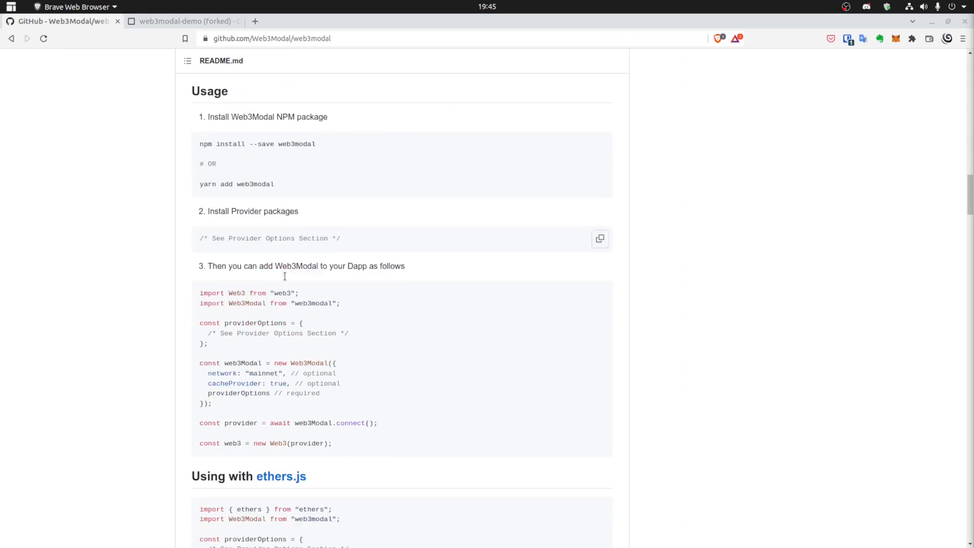
pyautogui.scroll(-3)
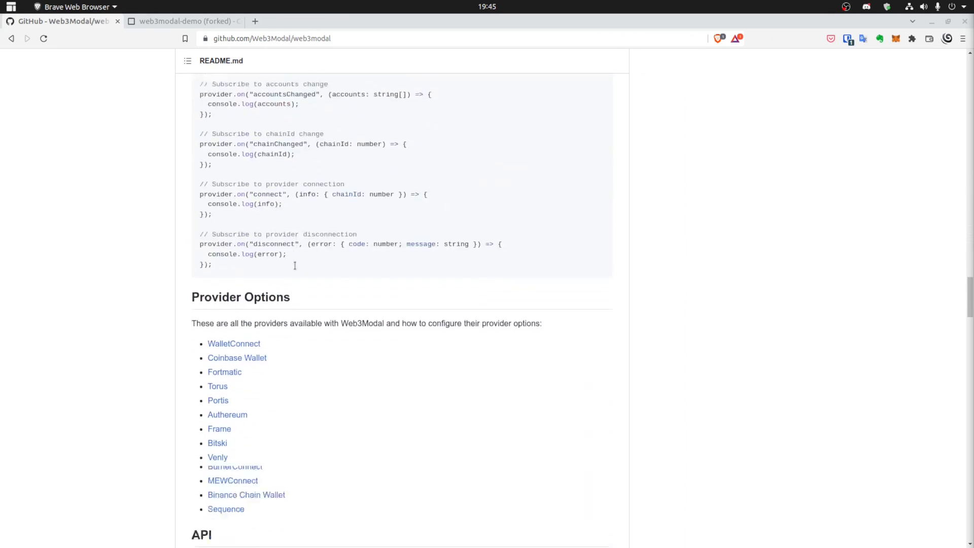
pyautogui.scroll(-3)
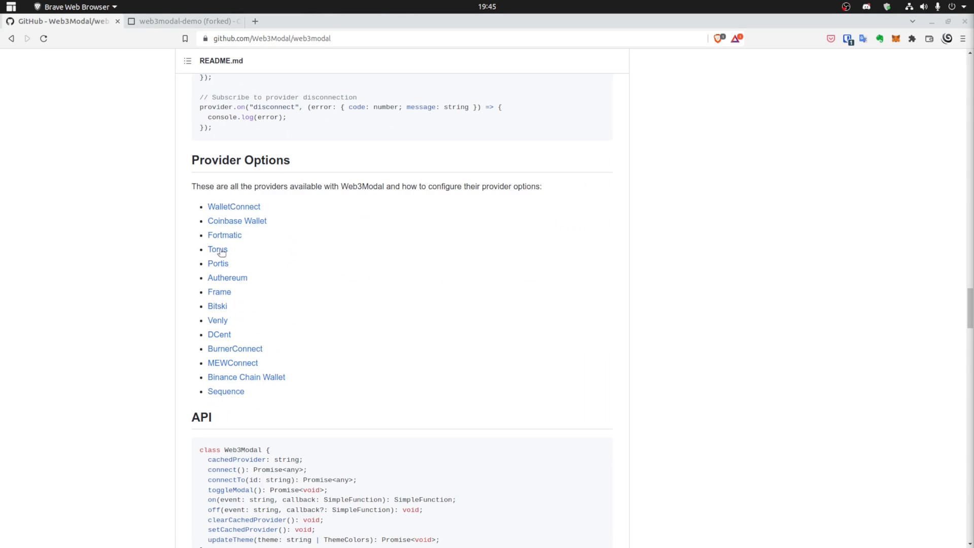
pyautogui.click(217, 250)
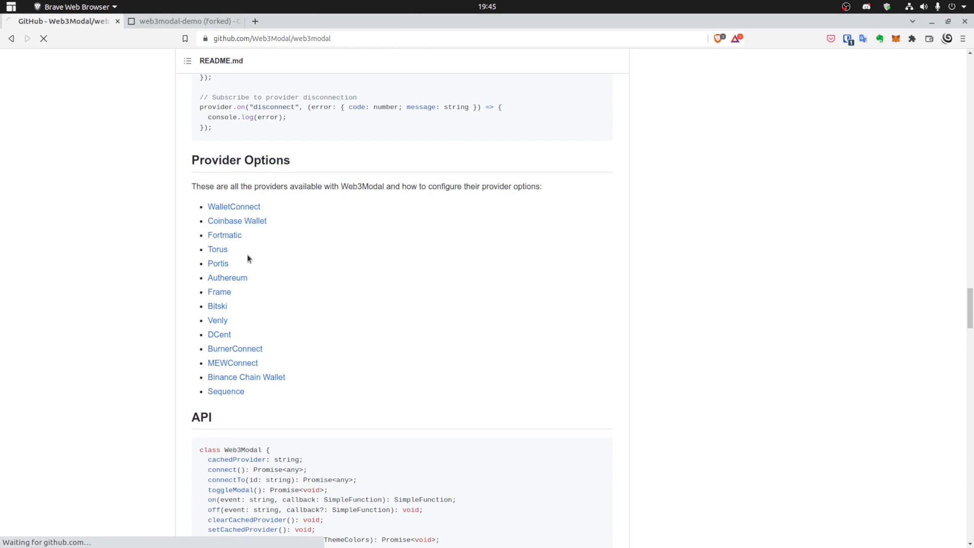
# Read through fortmatic.md, then bring the forked web3modal-demo sandbox to the front
pyautogui.click(224, 234)
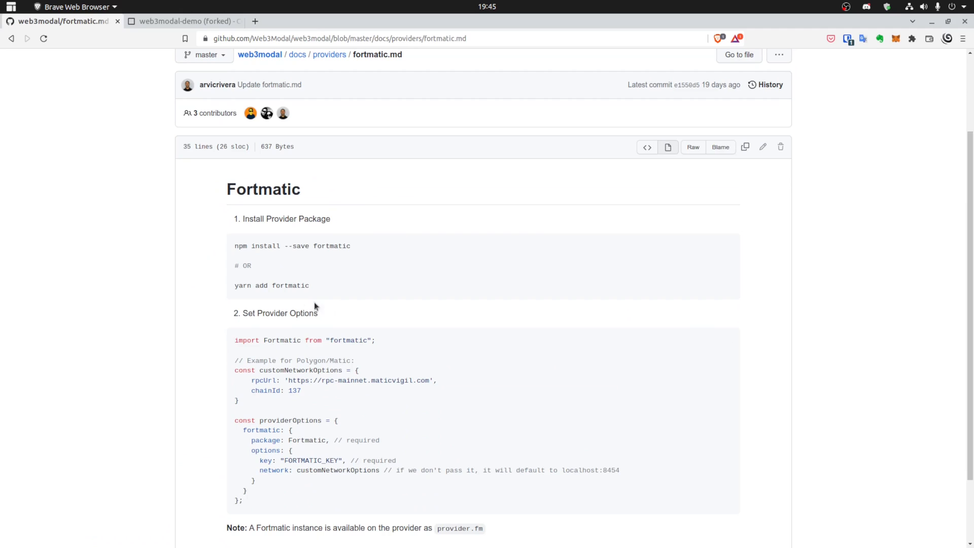
pyautogui.scroll(-3)
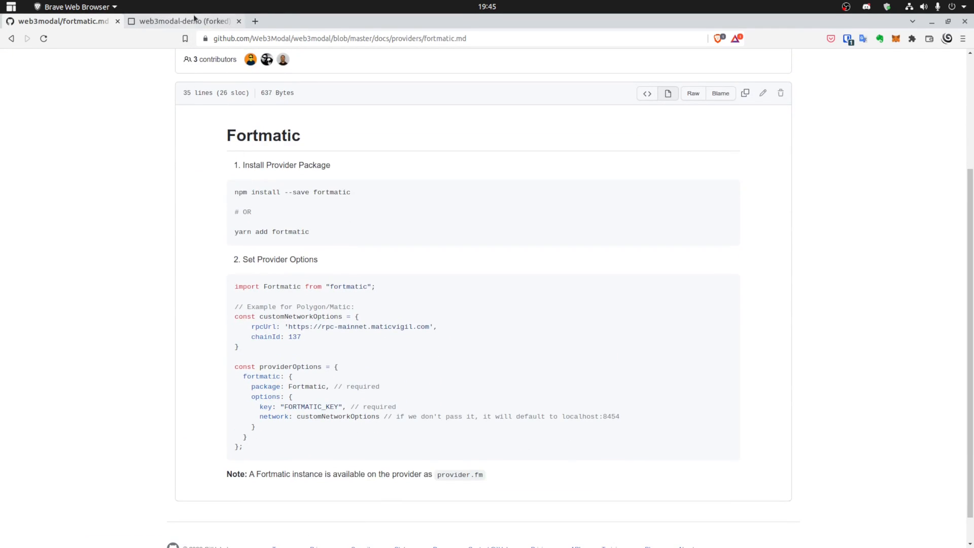
pyautogui.click(182, 21)
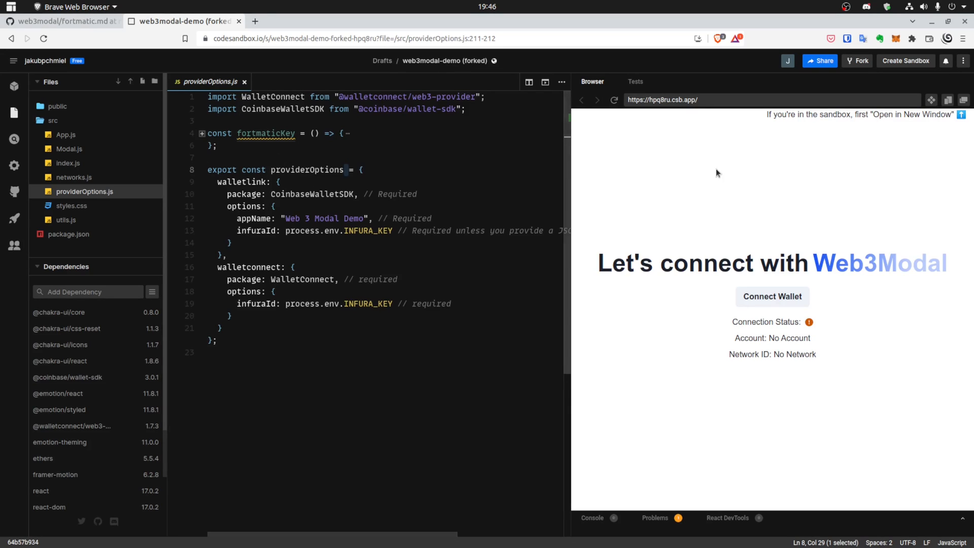
pyautogui.moveTo(705, 332)
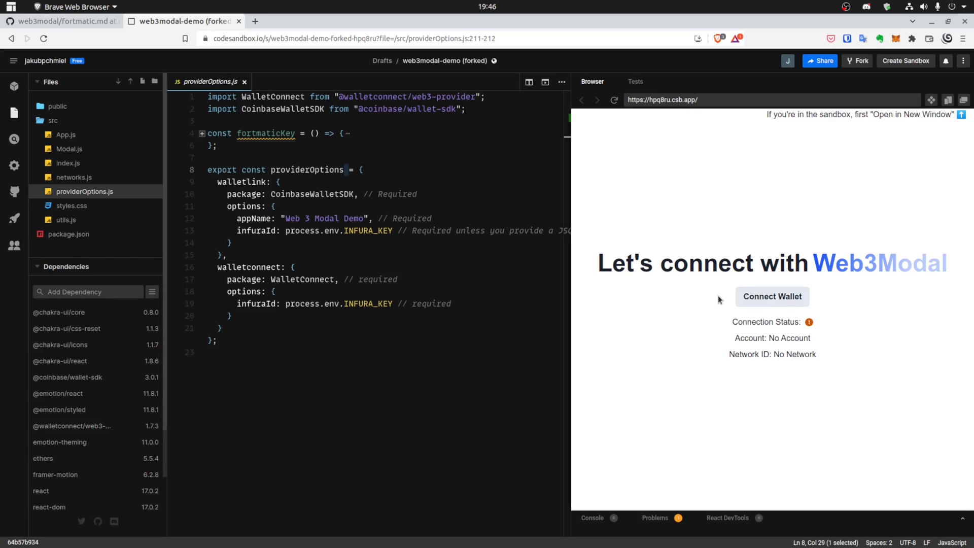
# Connect the demo app to MetaMask and confirm the account connection
pyautogui.click(772, 296)
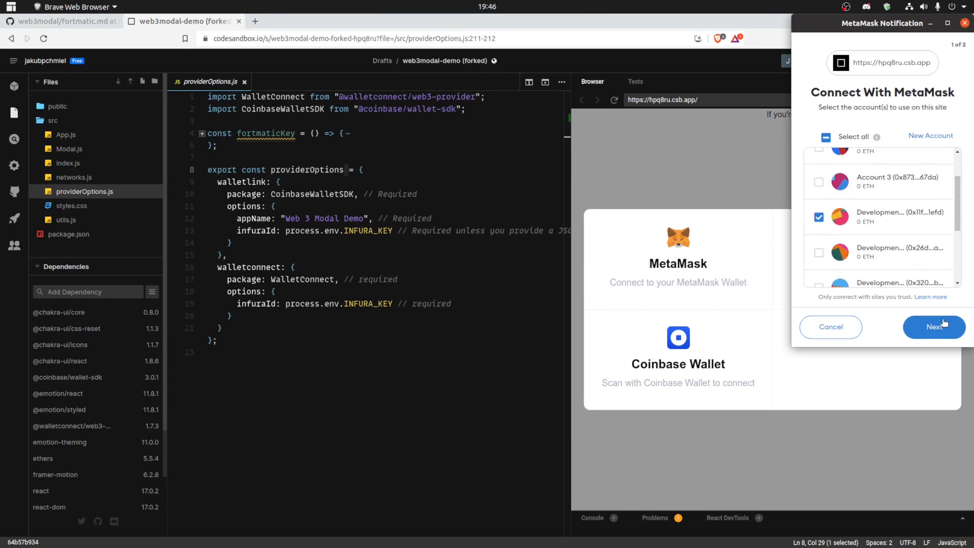
pyautogui.click(934, 326)
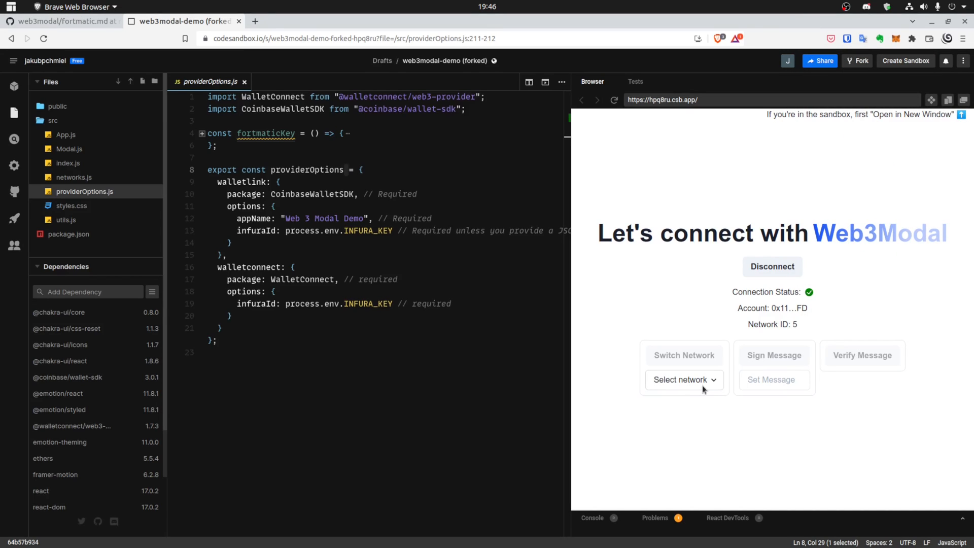
# Switch the connected wallet to the Rinkeby network, approving the switch in MetaMask
pyautogui.click(683, 379)
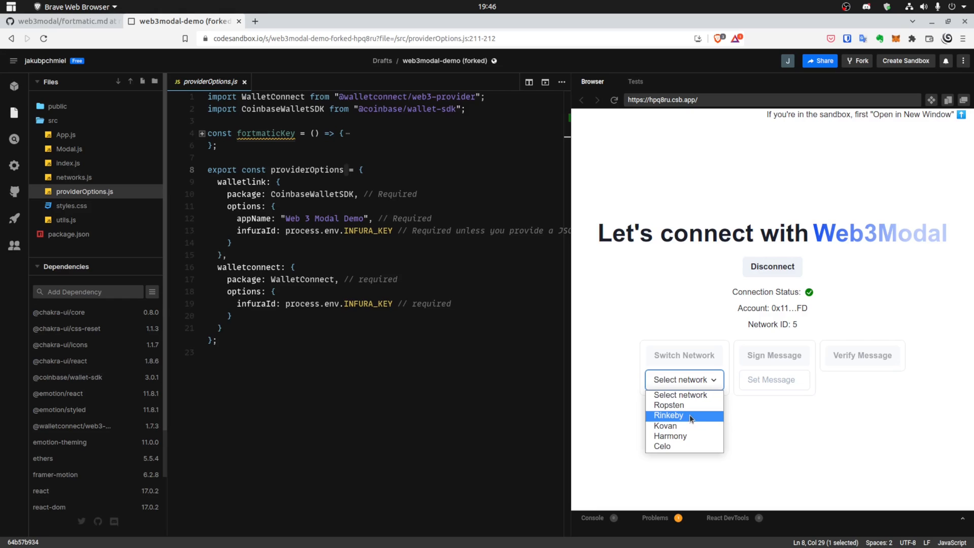
pyautogui.click(669, 415)
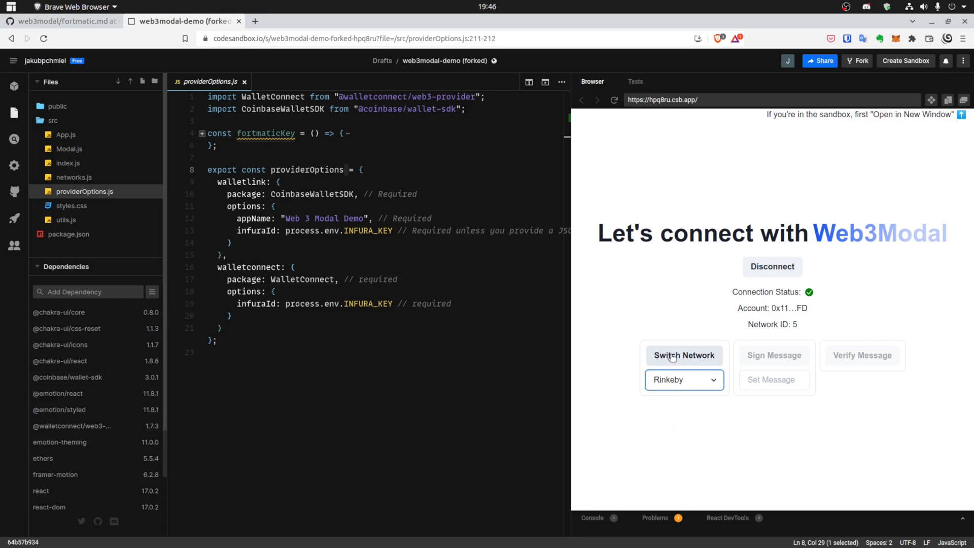
pyautogui.click(683, 355)
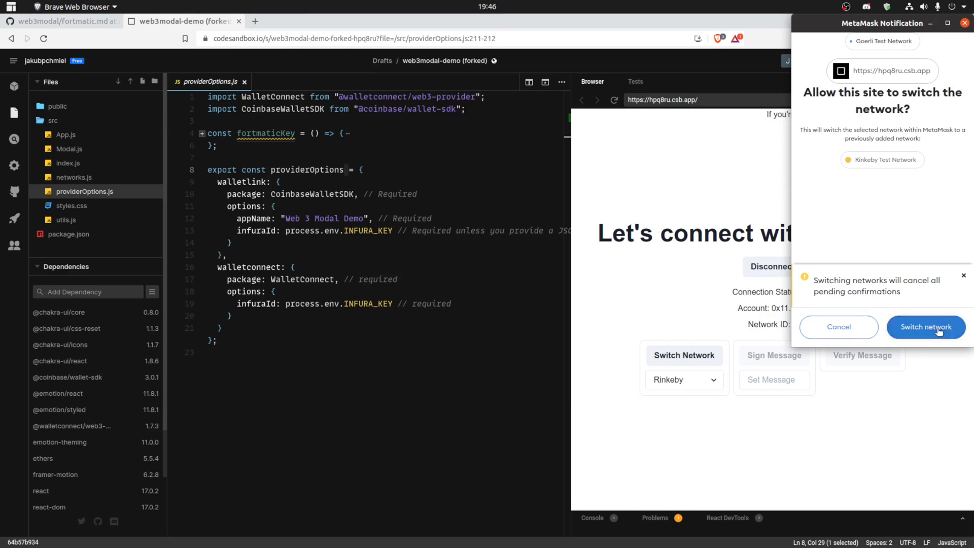
pyautogui.click(925, 327)
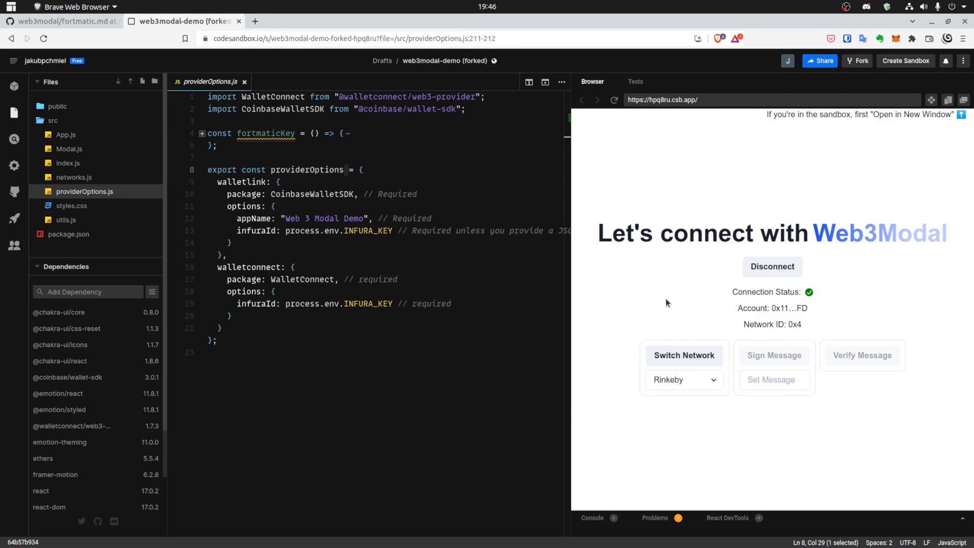
# Sign the message '123' and approve the signature request in MetaMask
pyautogui.click(774, 379)
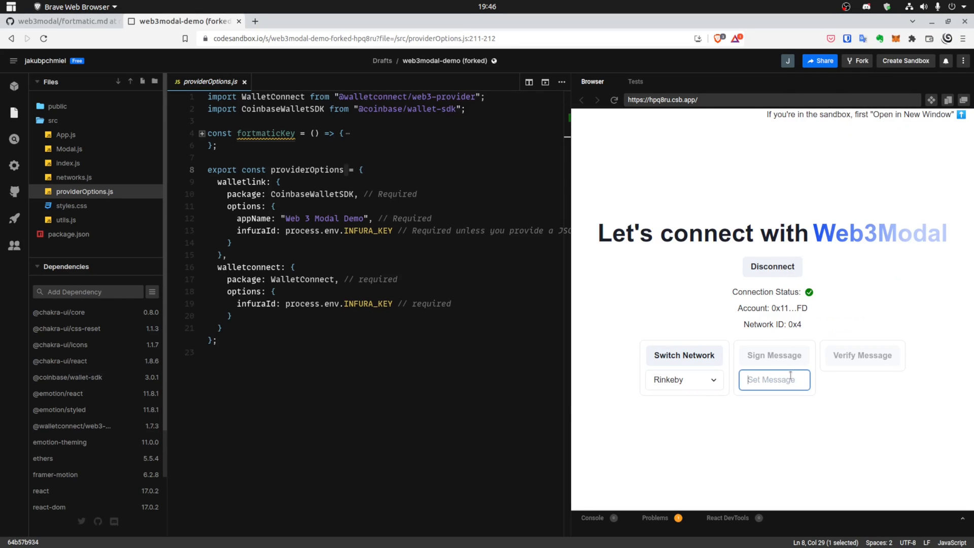
pyautogui.write('123')
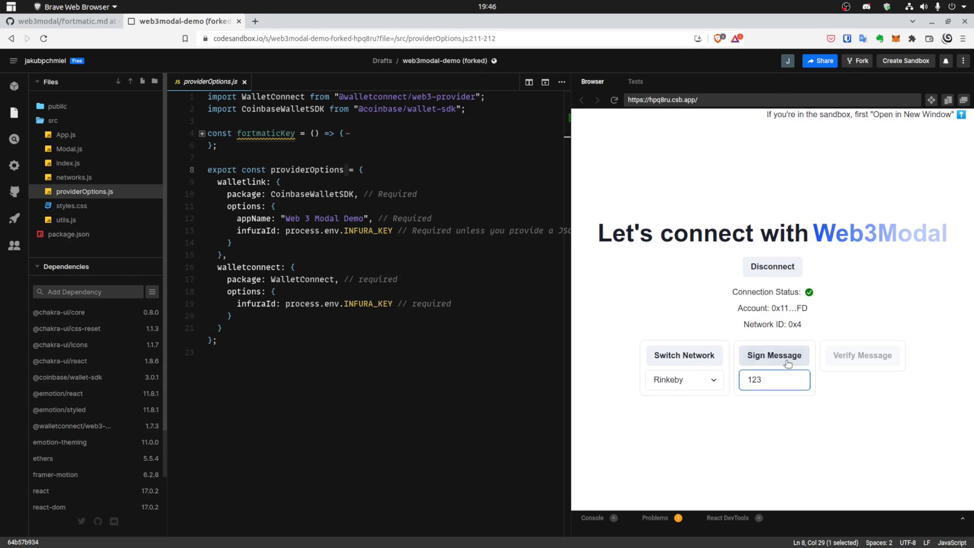
pyautogui.click(774, 355)
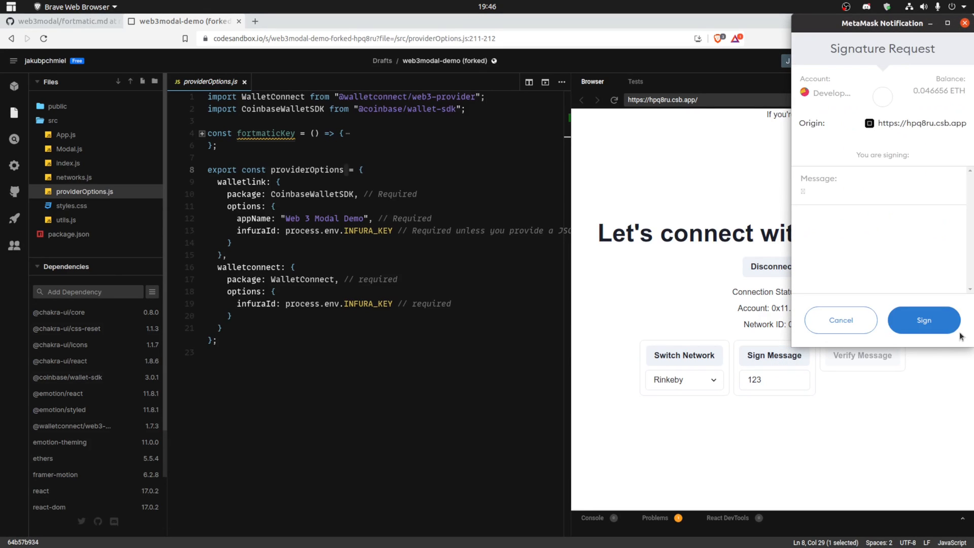
pyautogui.click(923, 320)
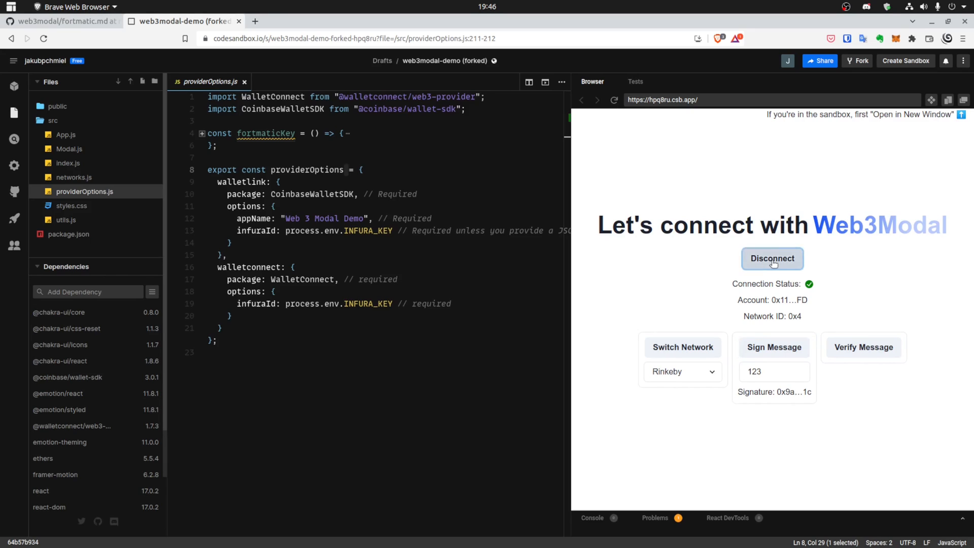
# Reconnect via Coinbase Wallet, dismiss its extension prompt, and bring the prompt up again
pyautogui.click(772, 258)
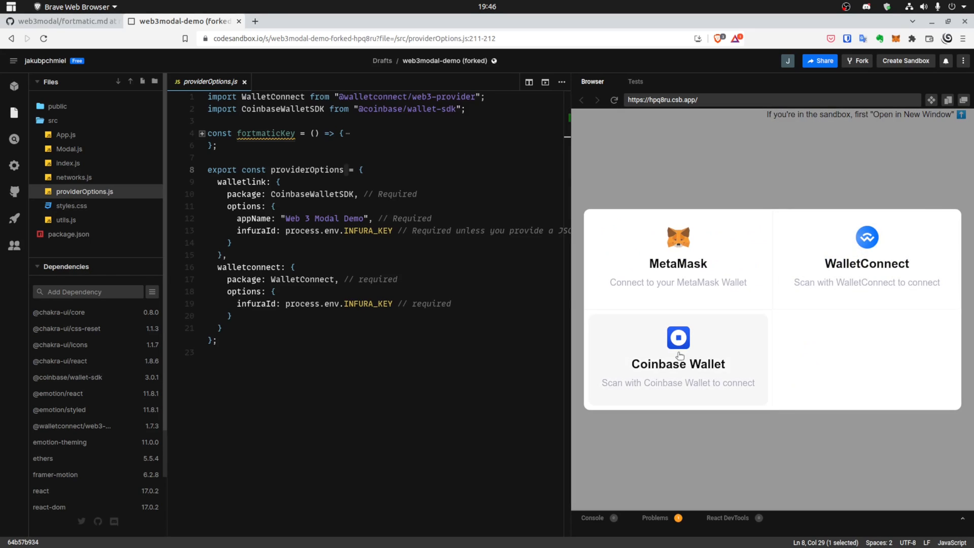
pyautogui.click(677, 354)
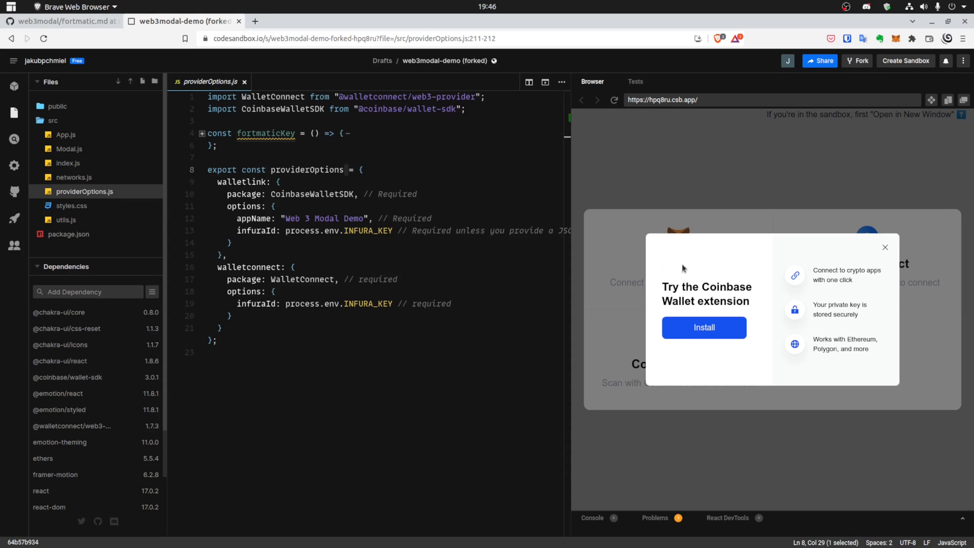
pyautogui.click(885, 247)
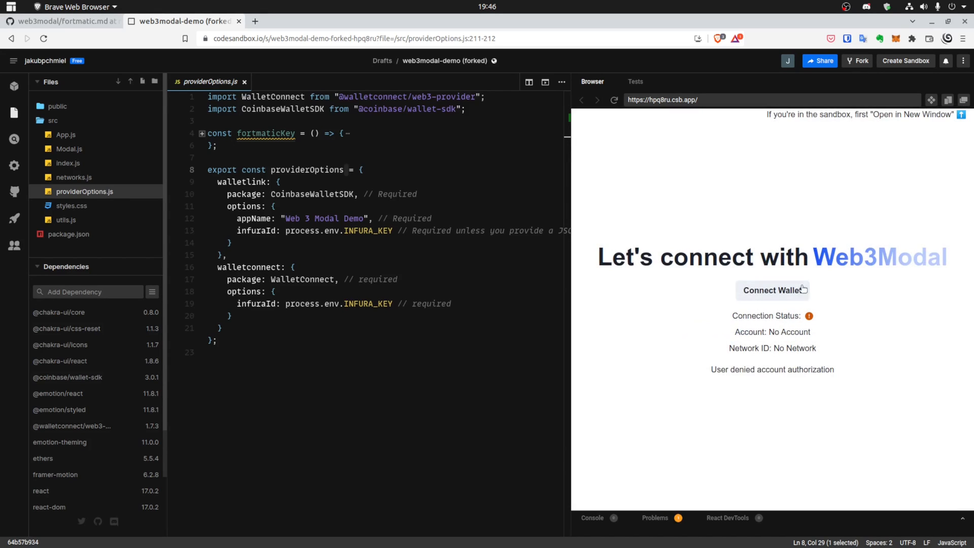
pyautogui.click(772, 290)
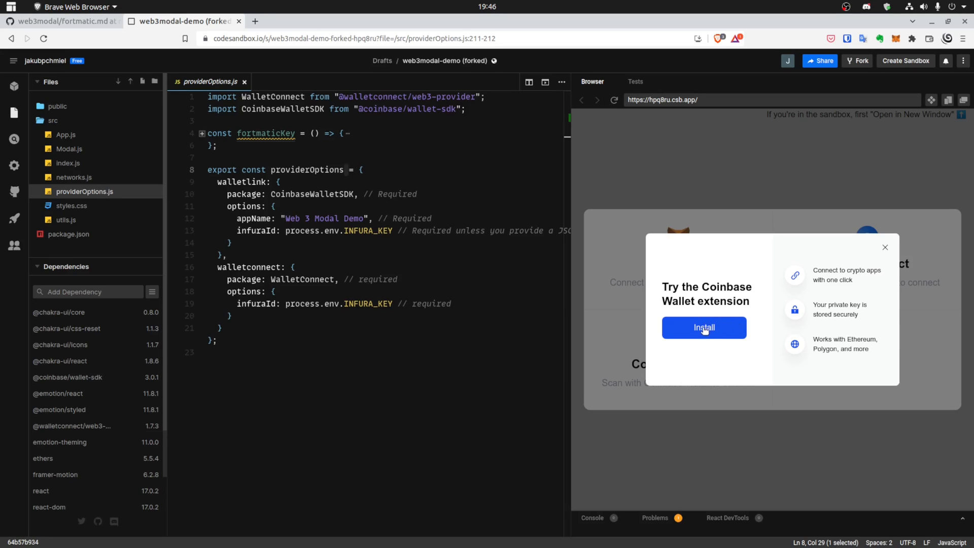
pyautogui.moveTo(861, 266)
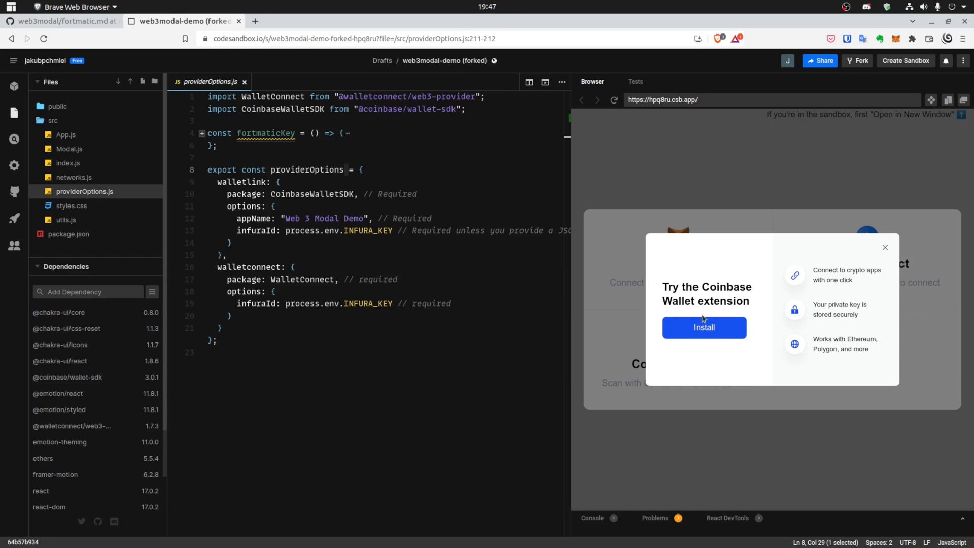
pyautogui.moveTo(751, 305)
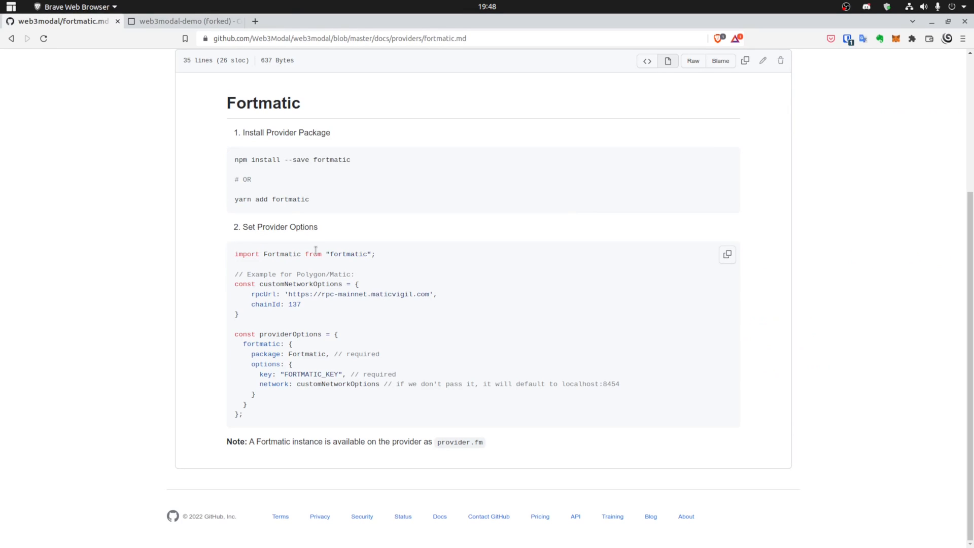
# Select the Fortmatic import line in fortmatic.md and return to the sandbox project
pyautogui.tripleClick(304, 254)
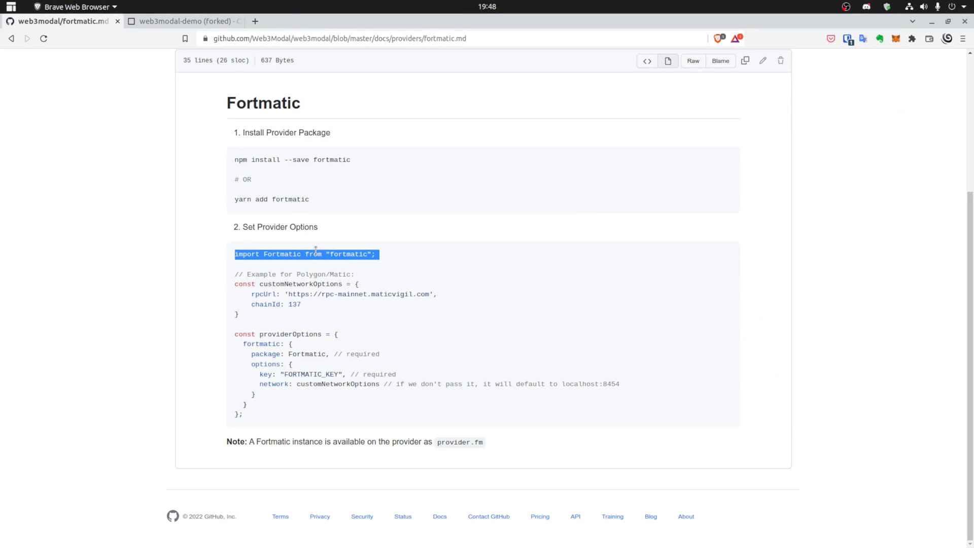
pyautogui.click(184, 20)
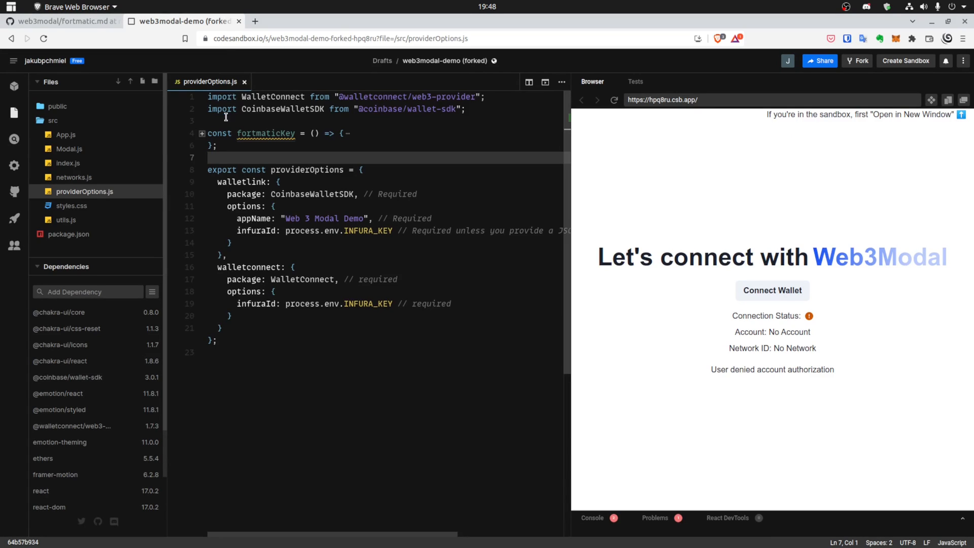
# Add 'import Formatic from "fortmatic";' to providerOptions.js and install the fortmatic dependency
pyautogui.write('import Formatic from "fortmatic";')
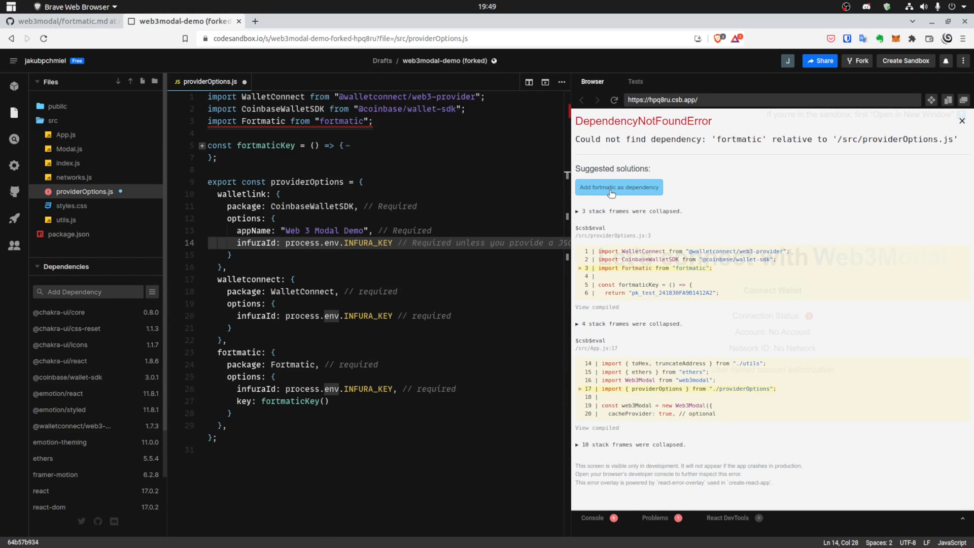
pyautogui.click(618, 186)
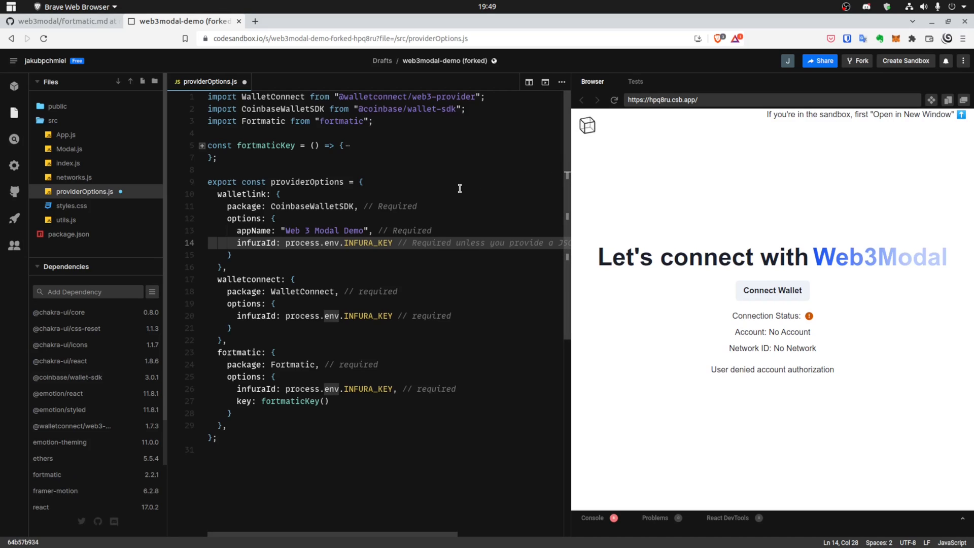
pyautogui.moveTo(408, 184)
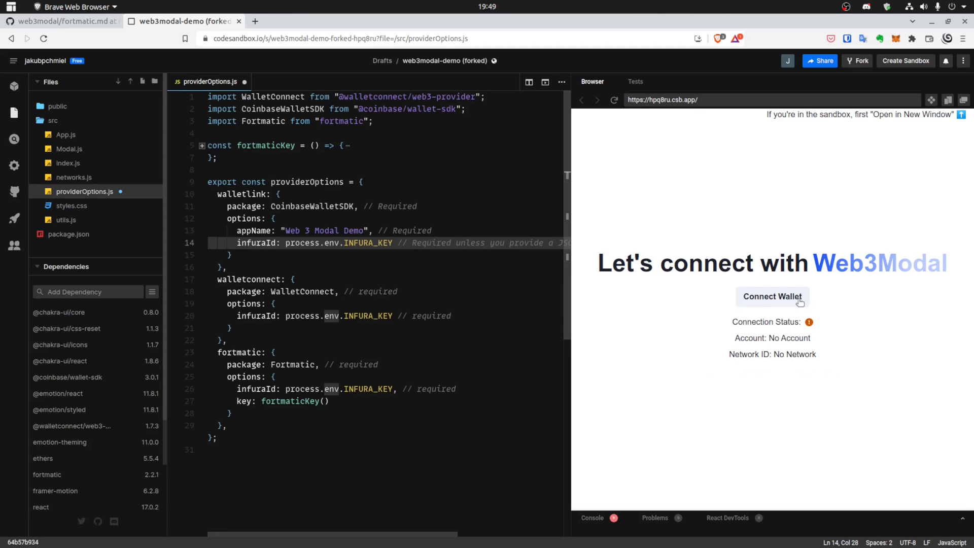
# Test the Fortmatic wallet choice in the demo and cancel its authentication window
pyautogui.click(772, 296)
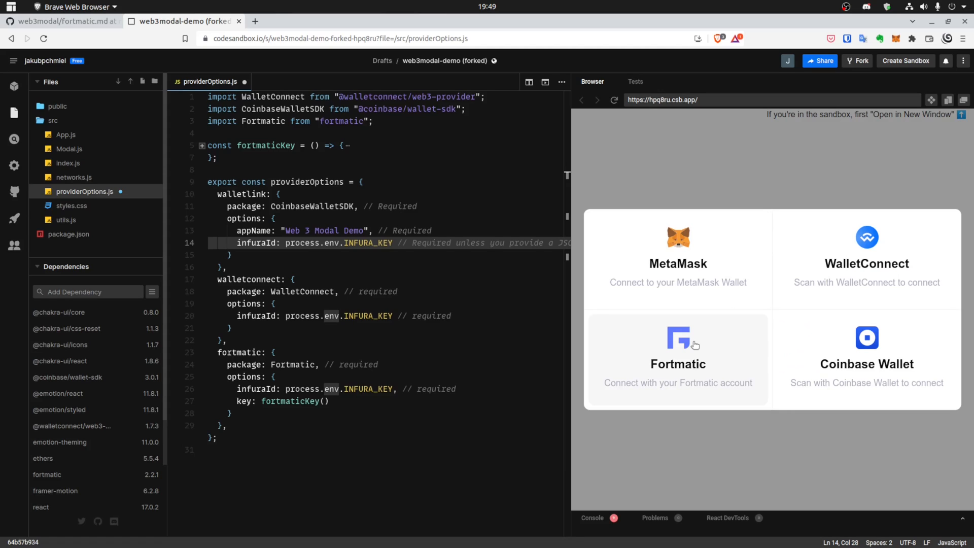
pyautogui.moveTo(682, 342)
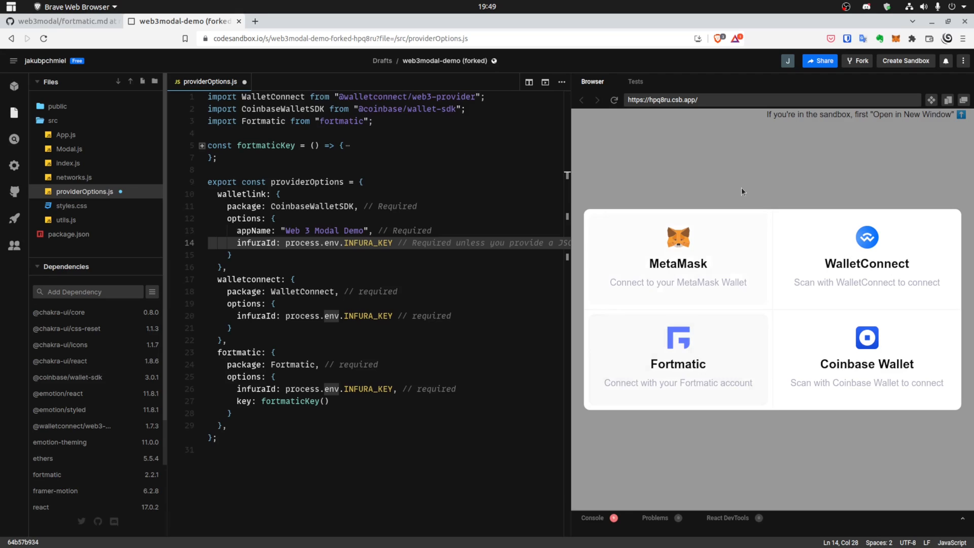
pyautogui.click(677, 361)
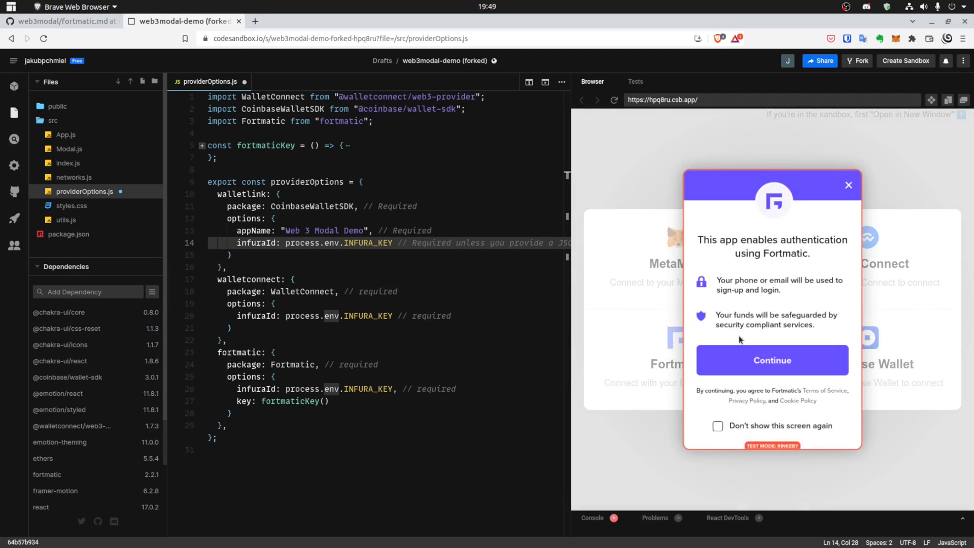
pyautogui.moveTo(839, 191)
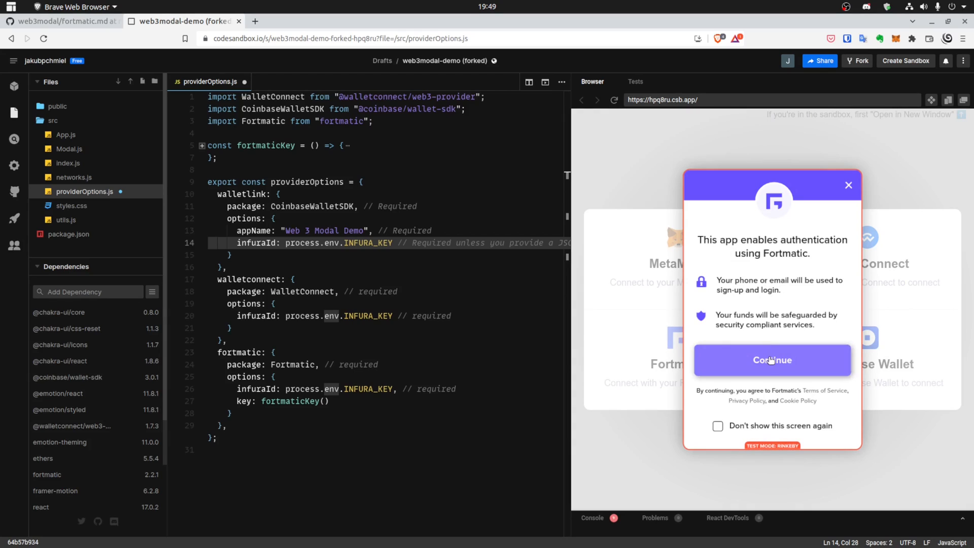
pyautogui.click(772, 360)
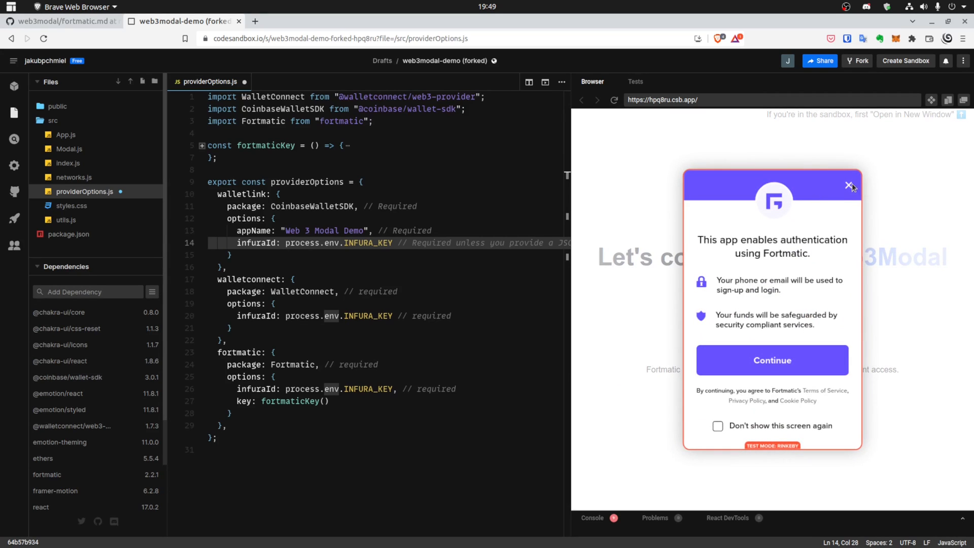
pyautogui.click(850, 186)
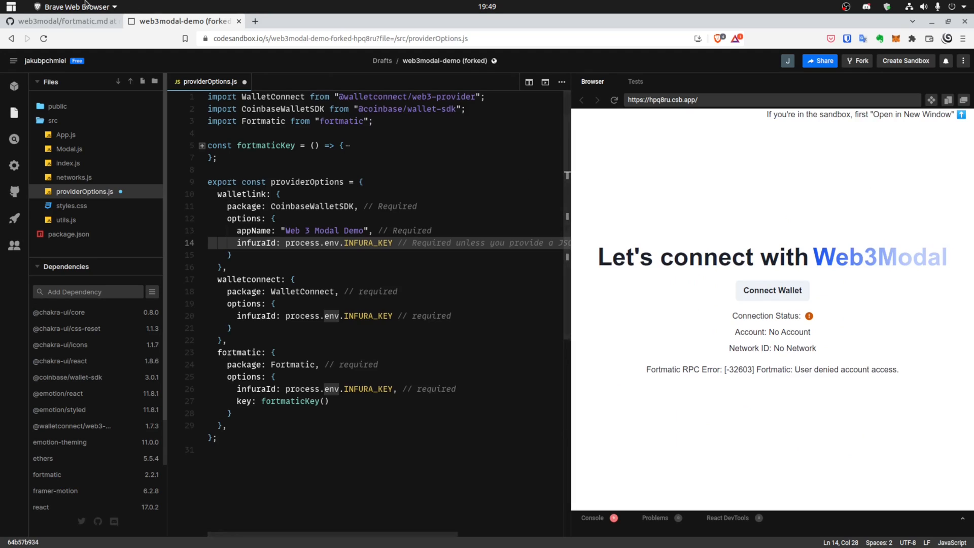
# Consult the provider documentation again and return to the sandbox
pyautogui.click(59, 20)
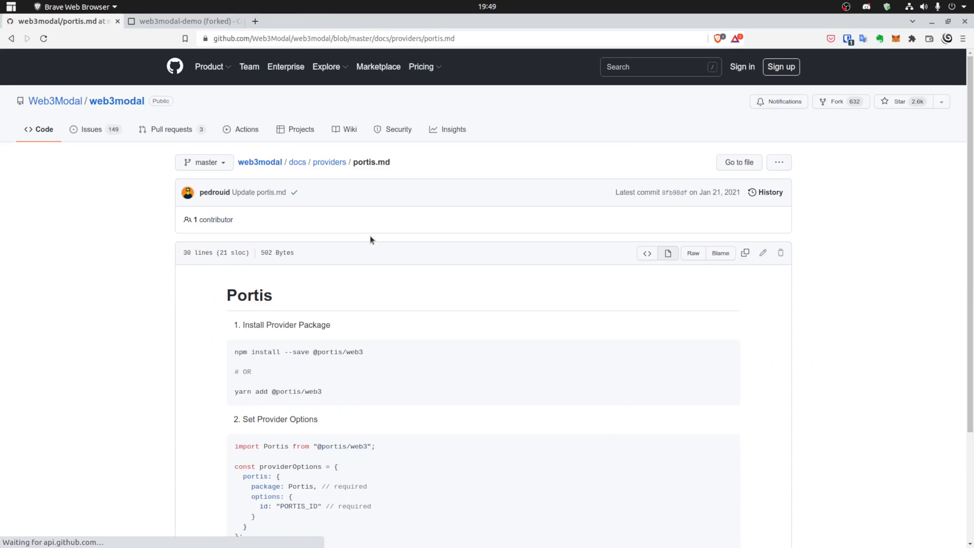
pyautogui.scroll(-3)
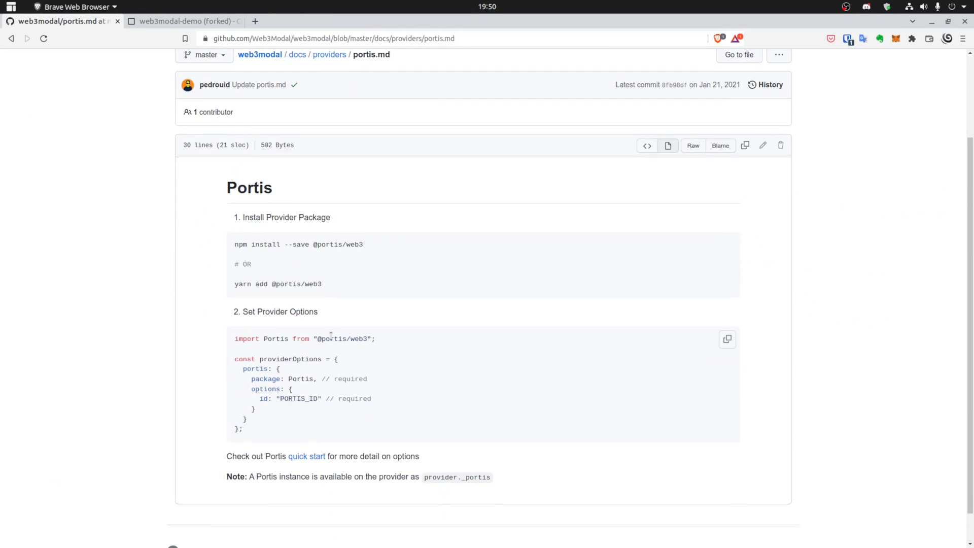
pyautogui.click(184, 20)
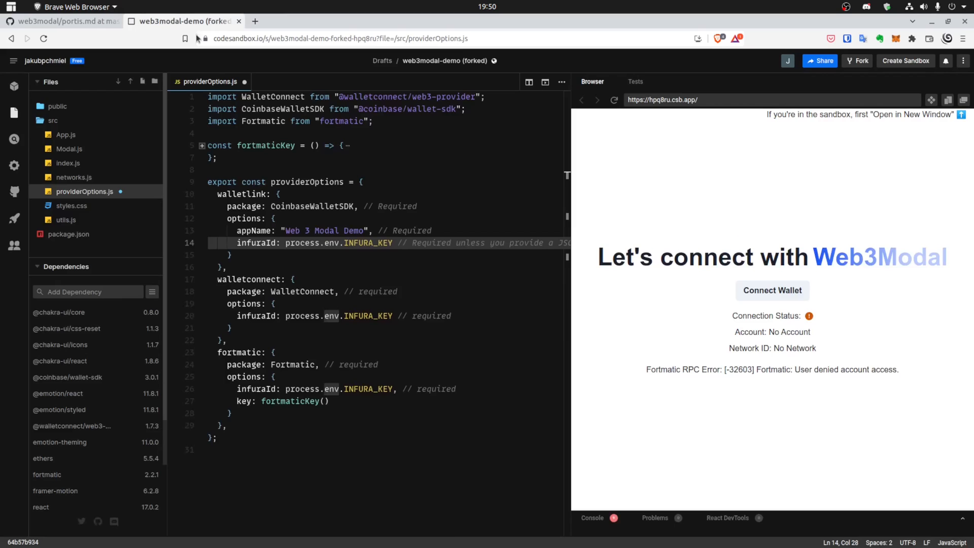
pyautogui.click(415, 120)
pyautogui.write('import Portis from "@portis/web3";')
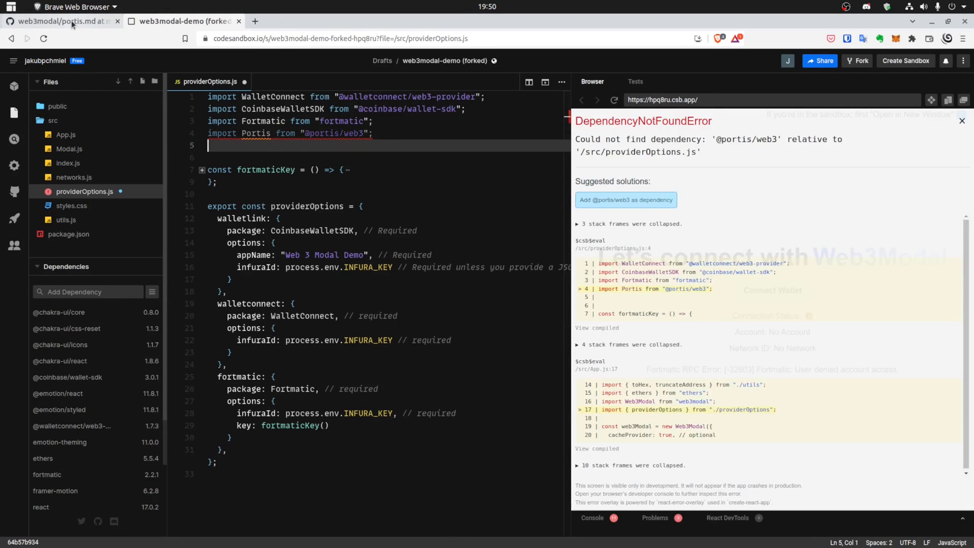
pyautogui.click(59, 20)
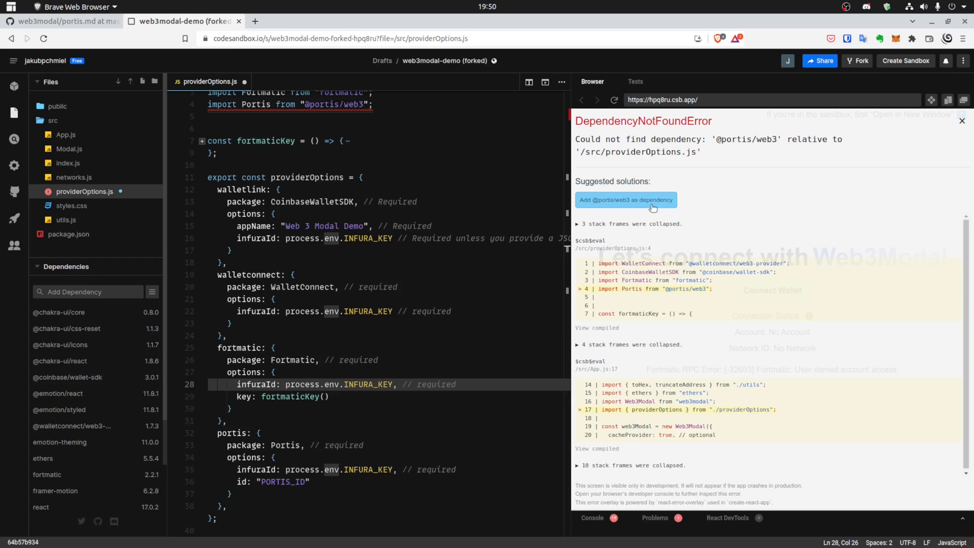
pyautogui.click(625, 200)
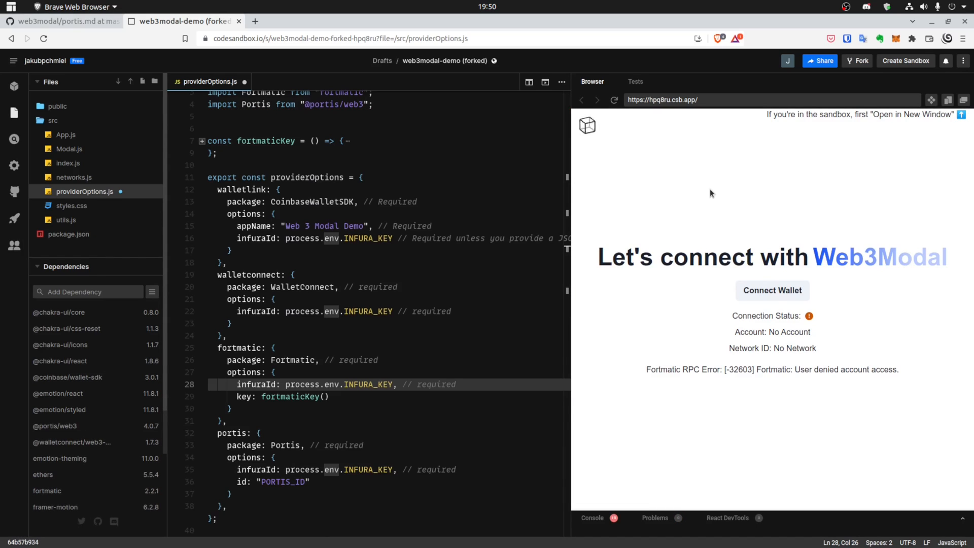
pyautogui.moveTo(730, 190)
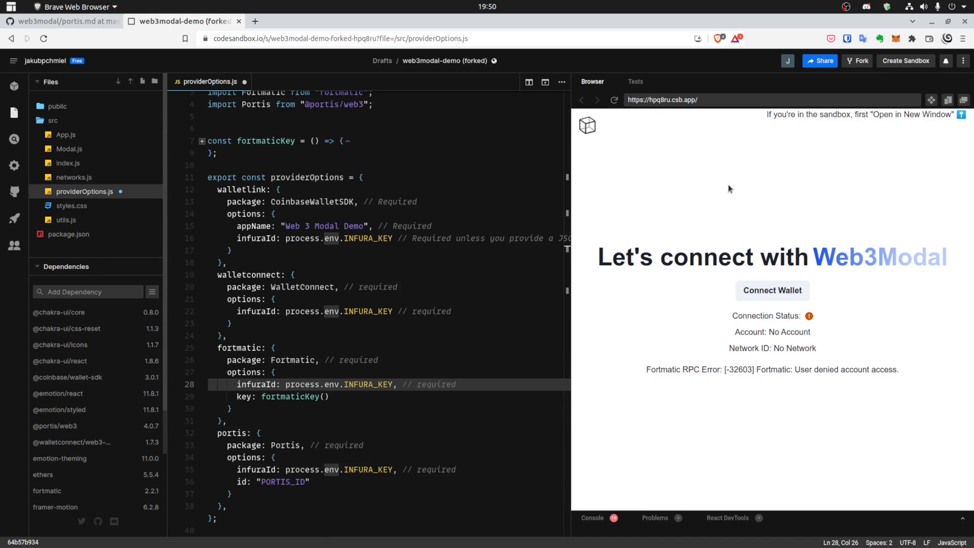
pyautogui.moveTo(765, 241)
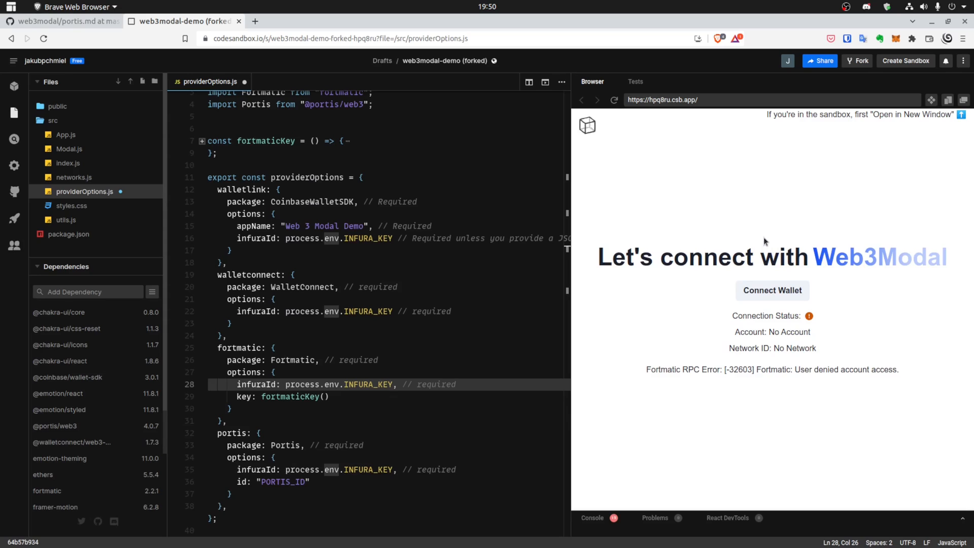
pyautogui.moveTo(764, 236)
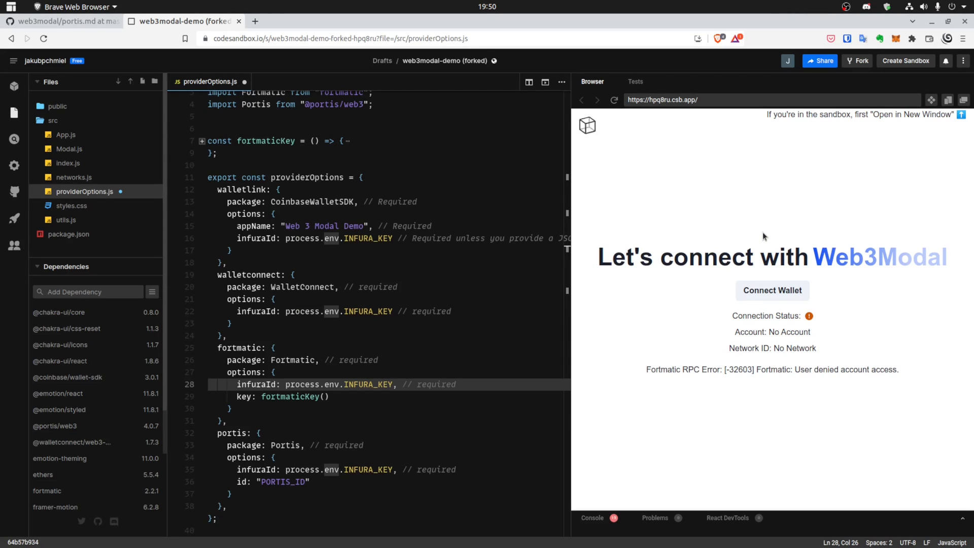
pyautogui.moveTo(782, 217)
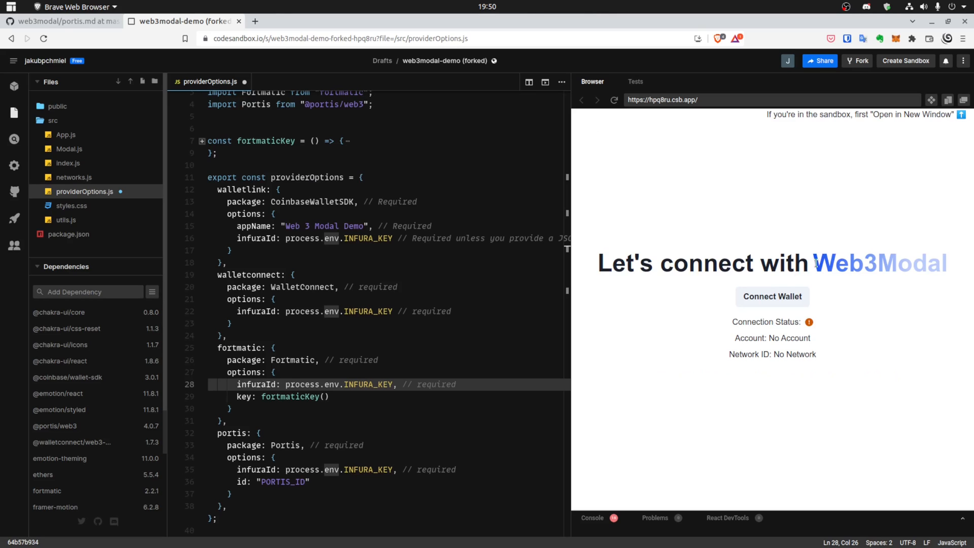
pyautogui.click(772, 296)
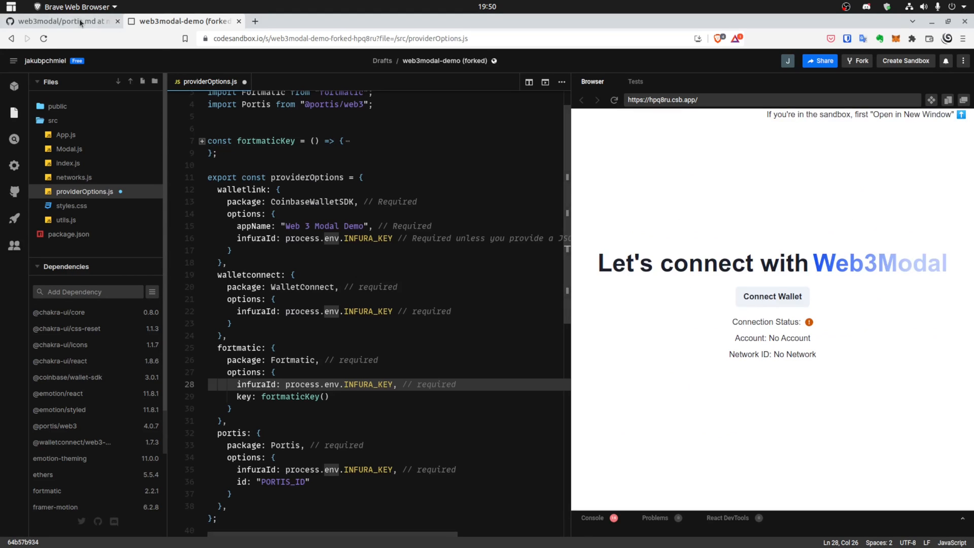
# Open the BurnerConnect provider docs from the README list and return to providerOptions.js
pyautogui.click(59, 20)
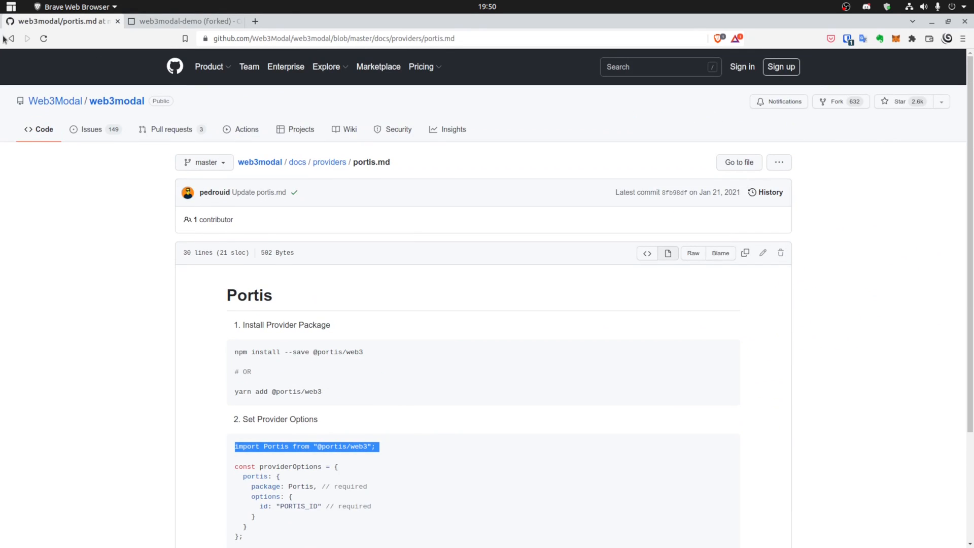
pyautogui.click(11, 38)
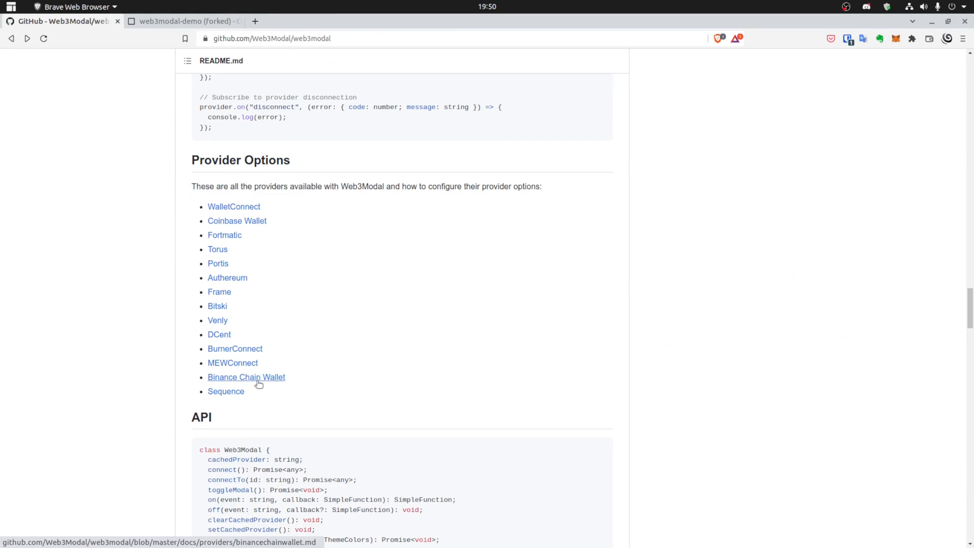
pyautogui.click(235, 348)
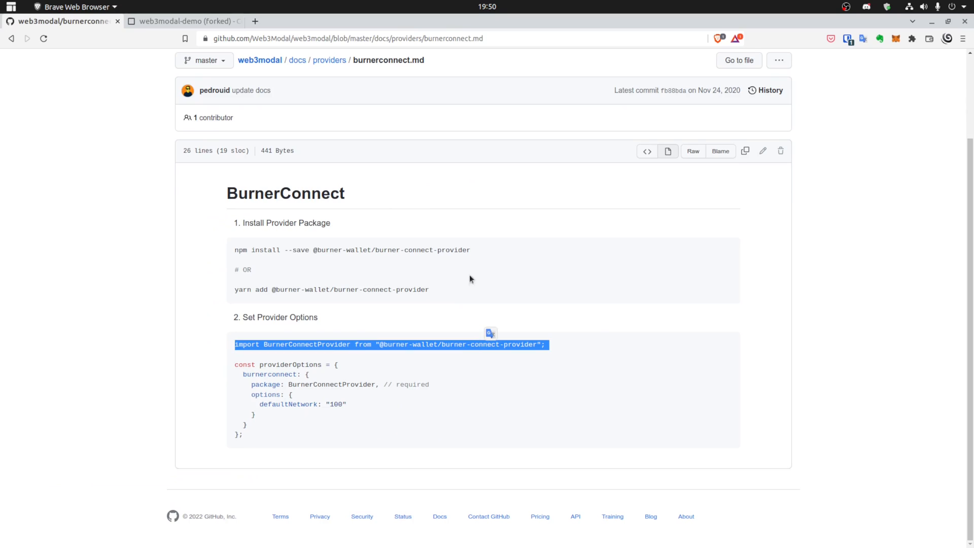
pyautogui.click(185, 21)
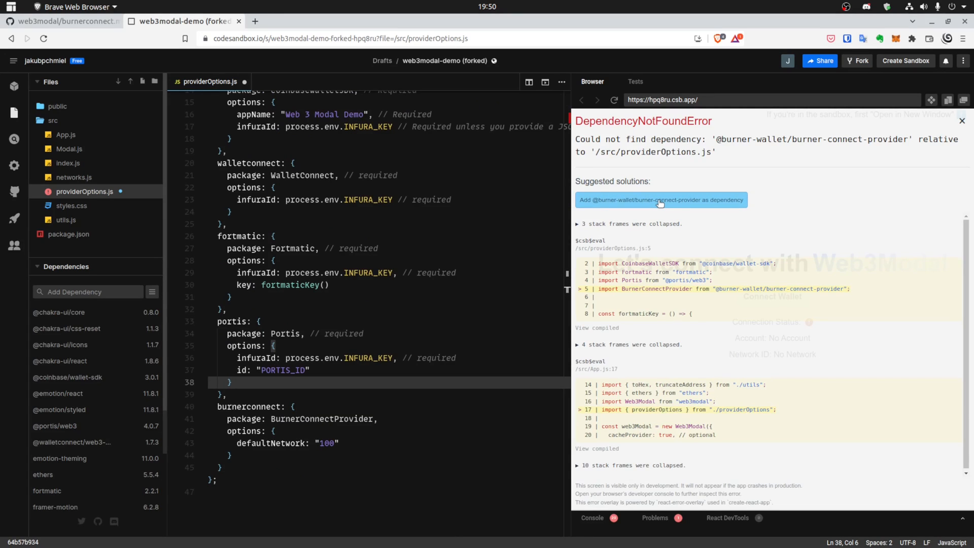
pyautogui.click(661, 200)
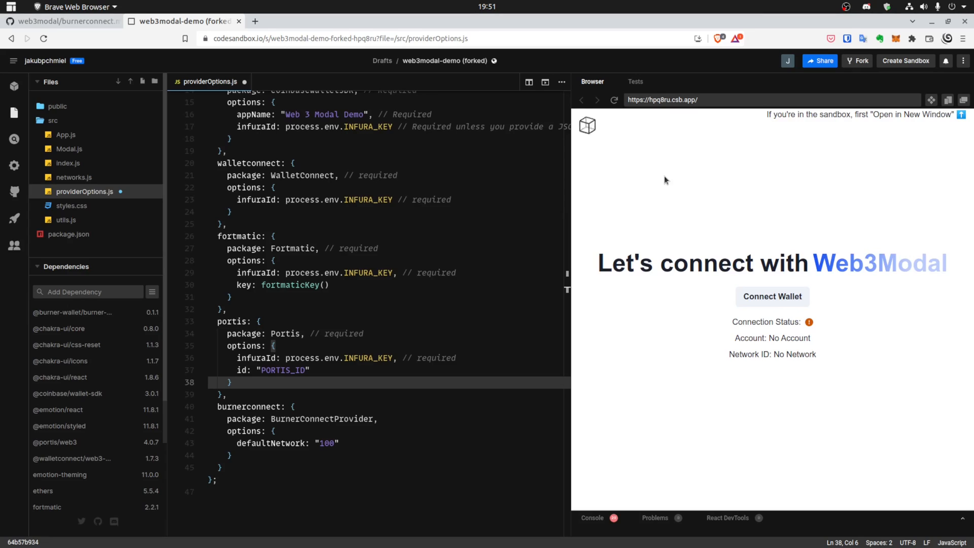
pyautogui.moveTo(669, 160)
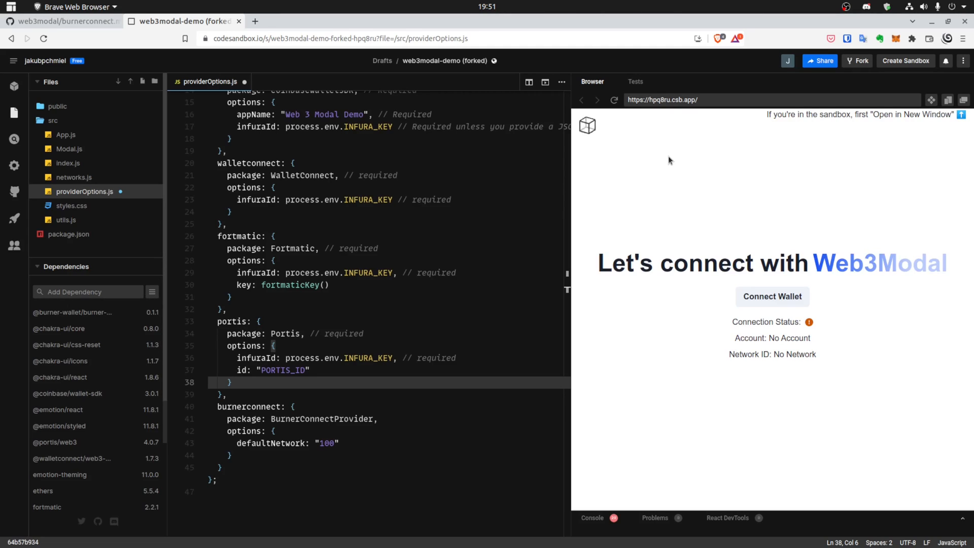
pyautogui.moveTo(669, 163)
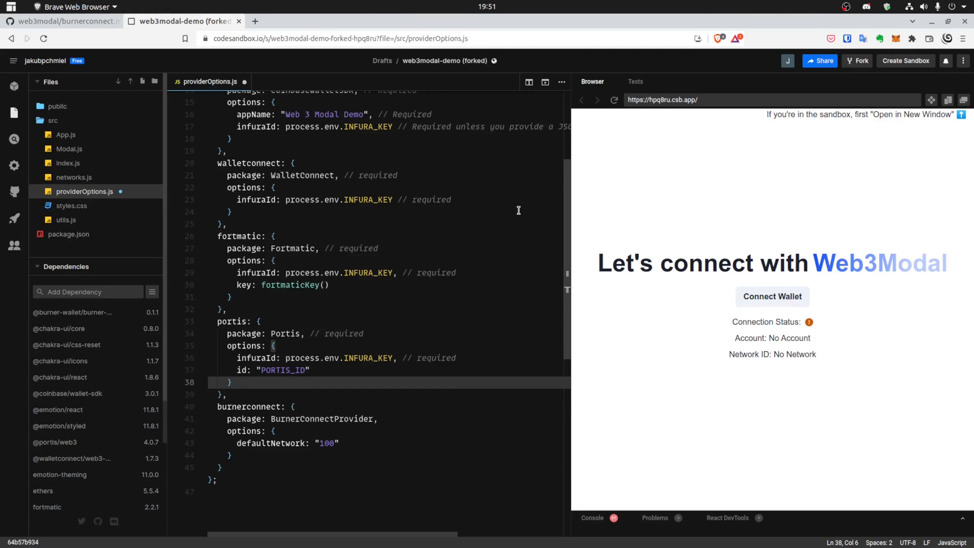
pyautogui.click(772, 296)
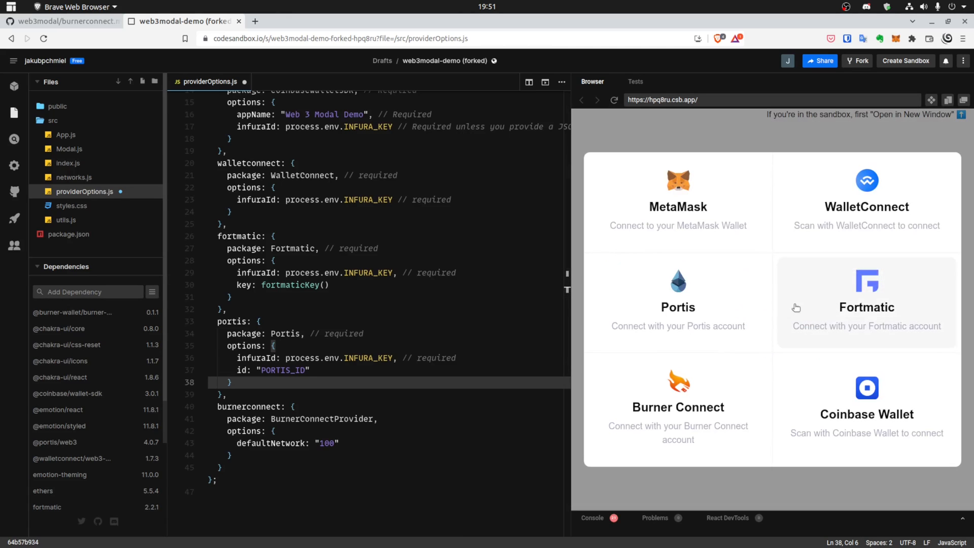
pyautogui.moveTo(711, 381)
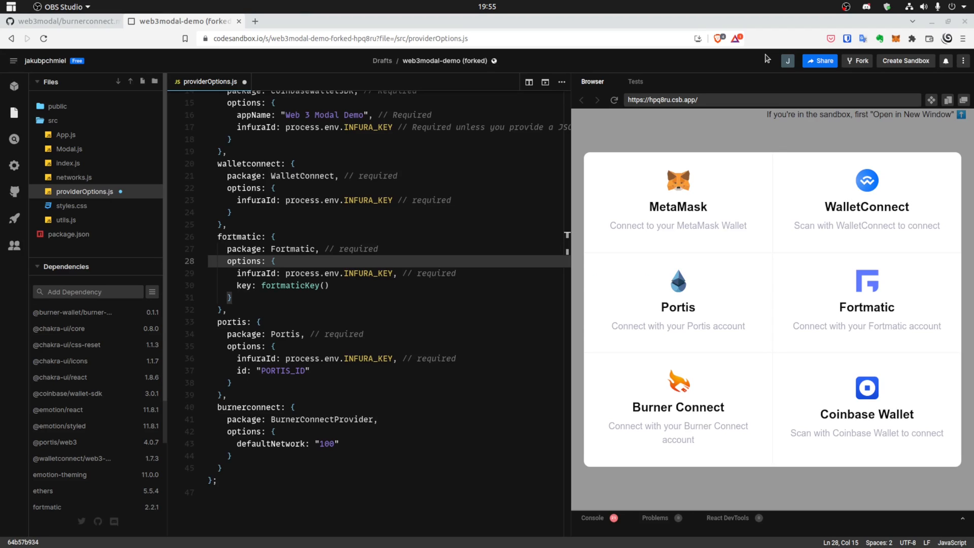
pyautogui.moveTo(458, 178)
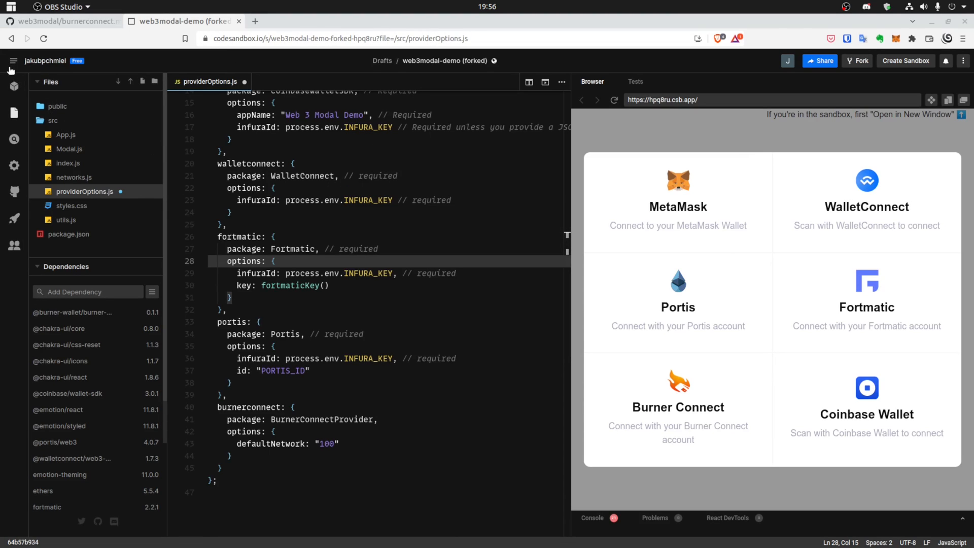
pyautogui.click(13, 61)
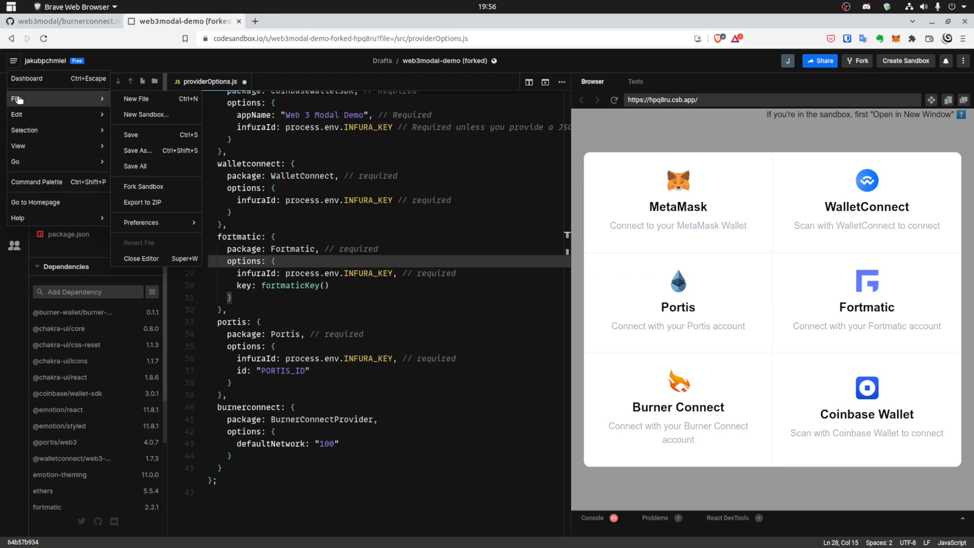
pyautogui.click(211, 215)
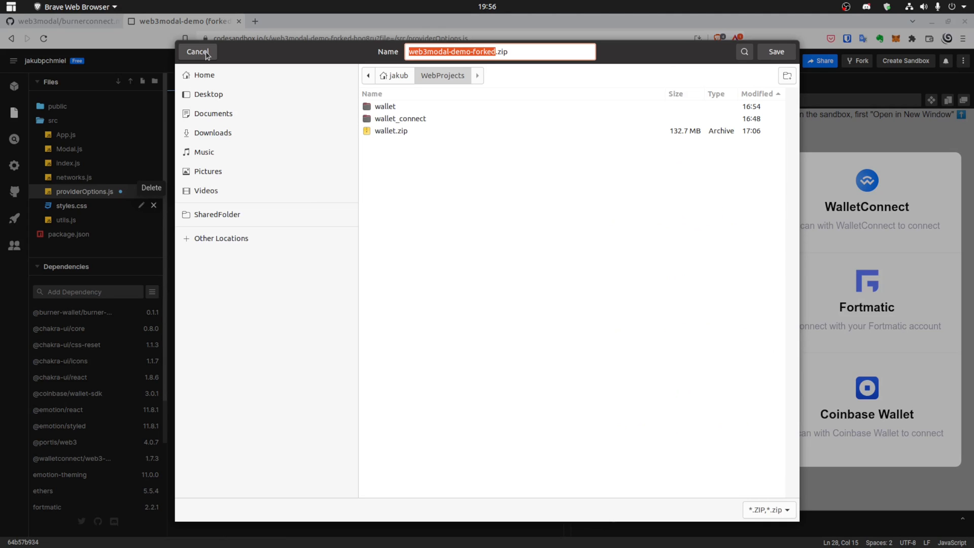
pyautogui.click(198, 52)
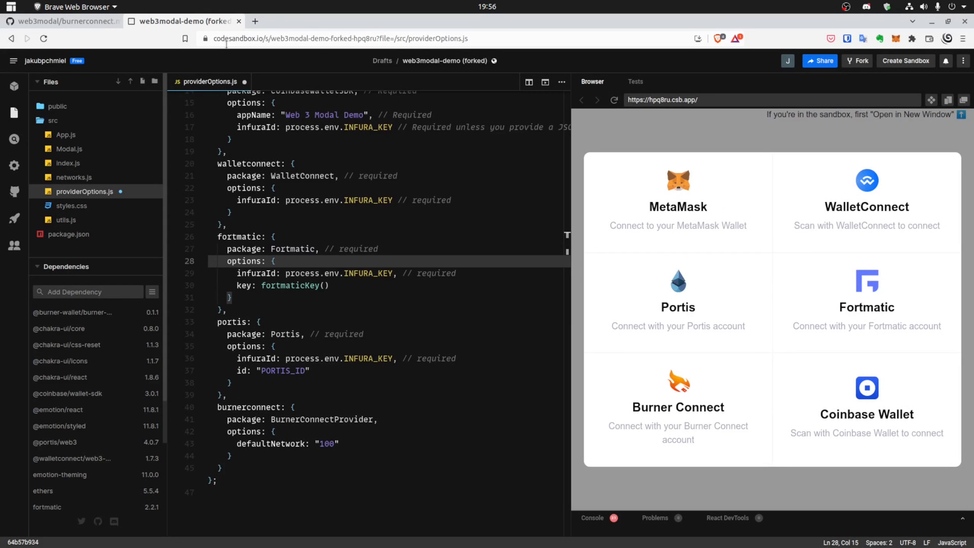